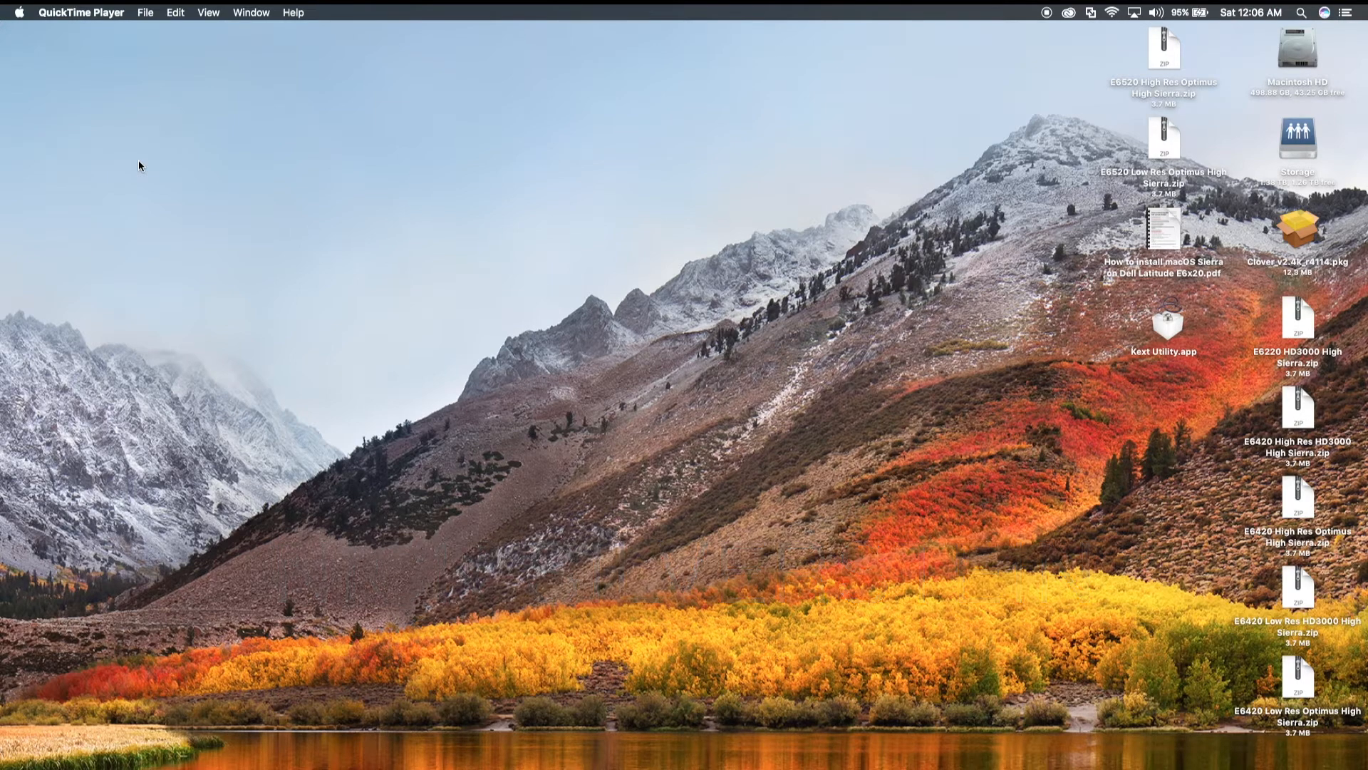
mouse_move(434, 173)
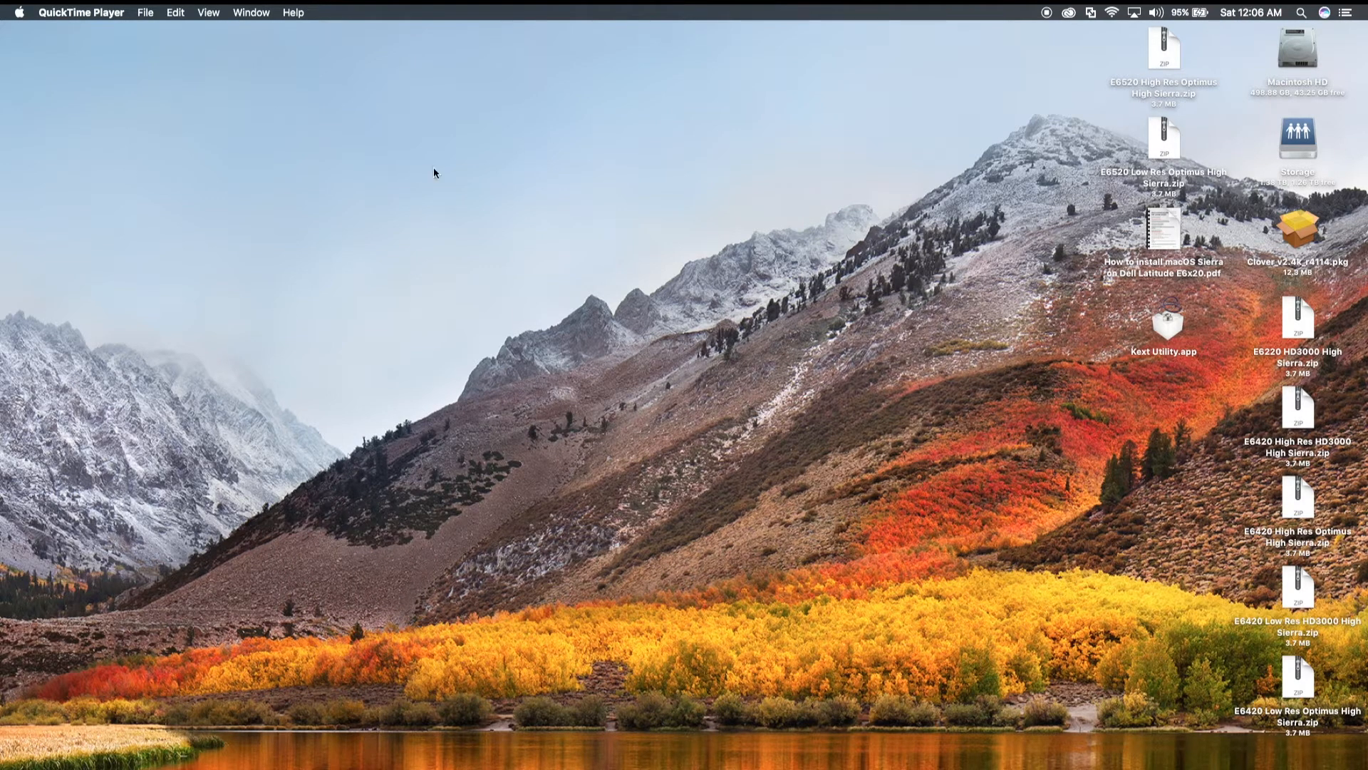
mouse_move(1163, 225)
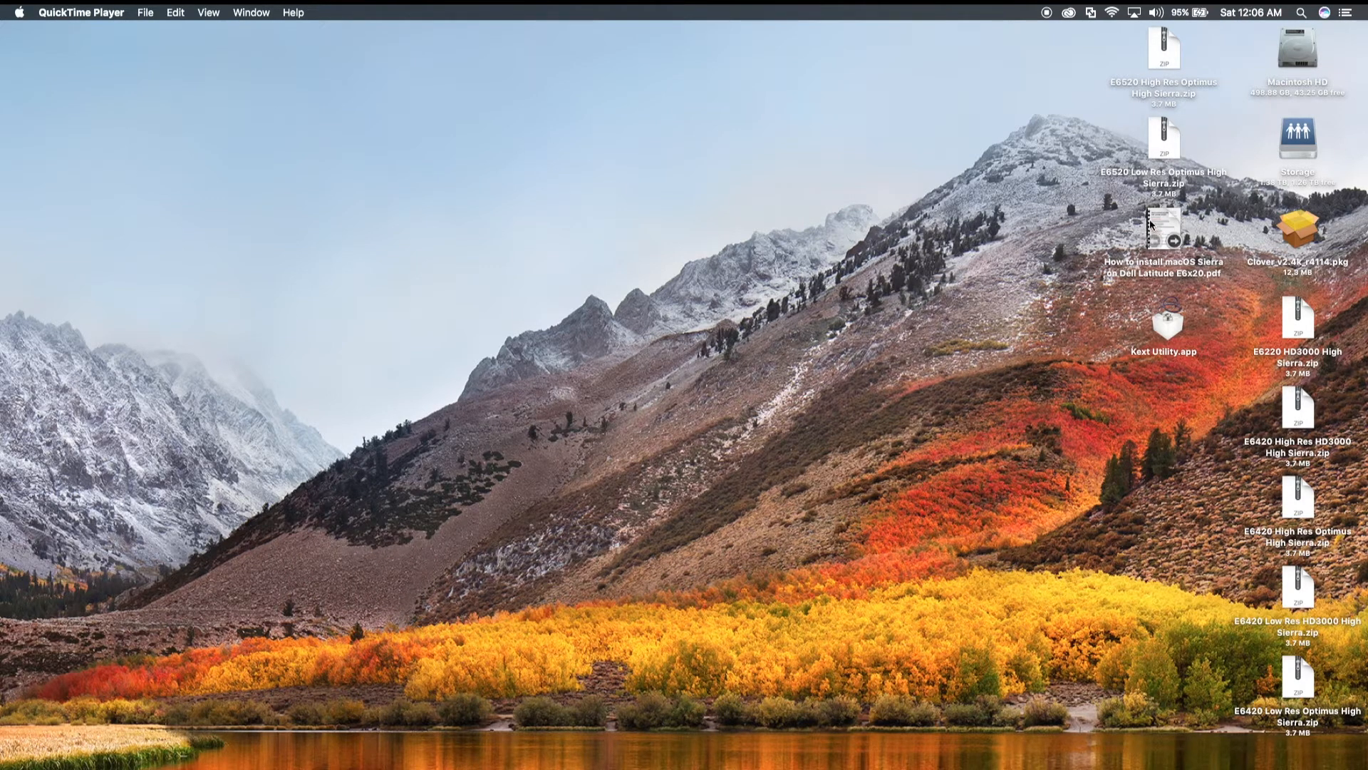
- View the Dell Latitude E6x20 Sierra guide PDF, scrolling down through its pages and back to the top
double_click(1164, 228)
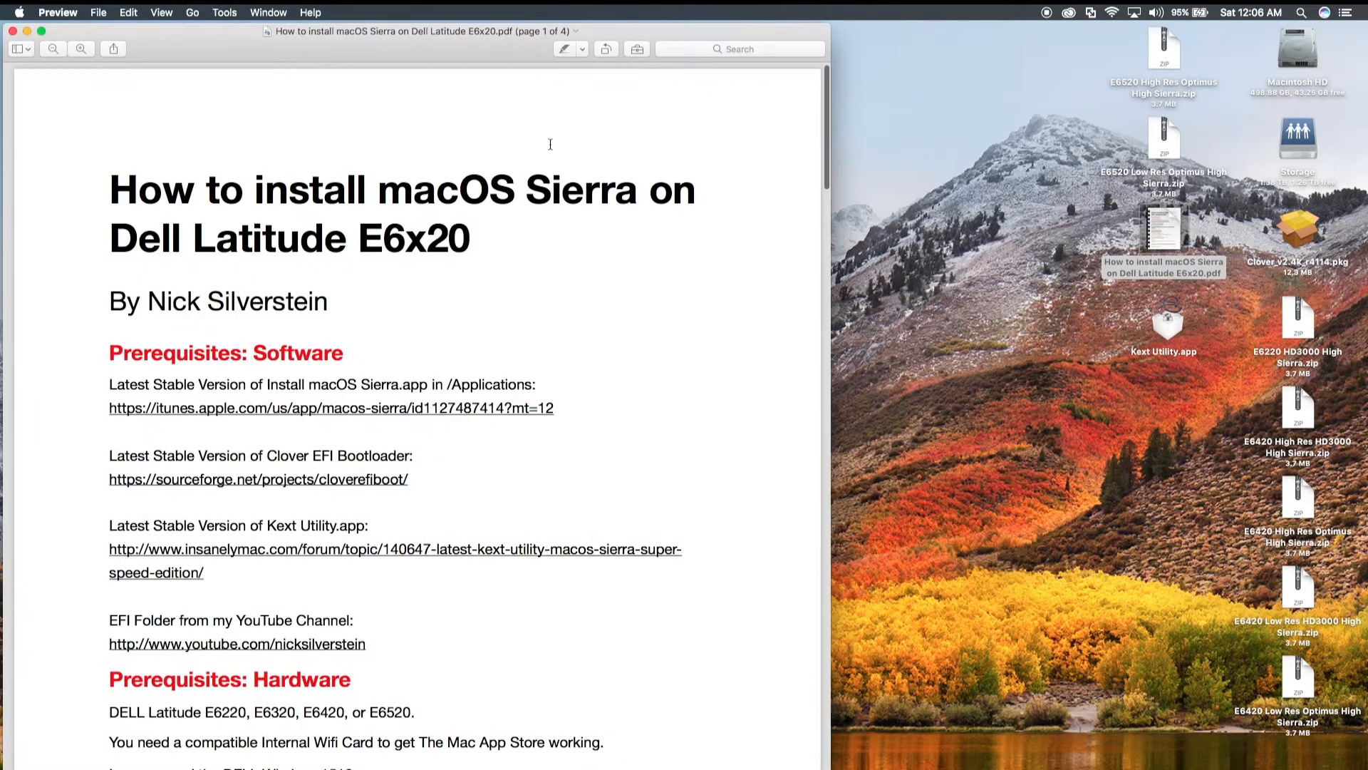
scroll("down", 3)
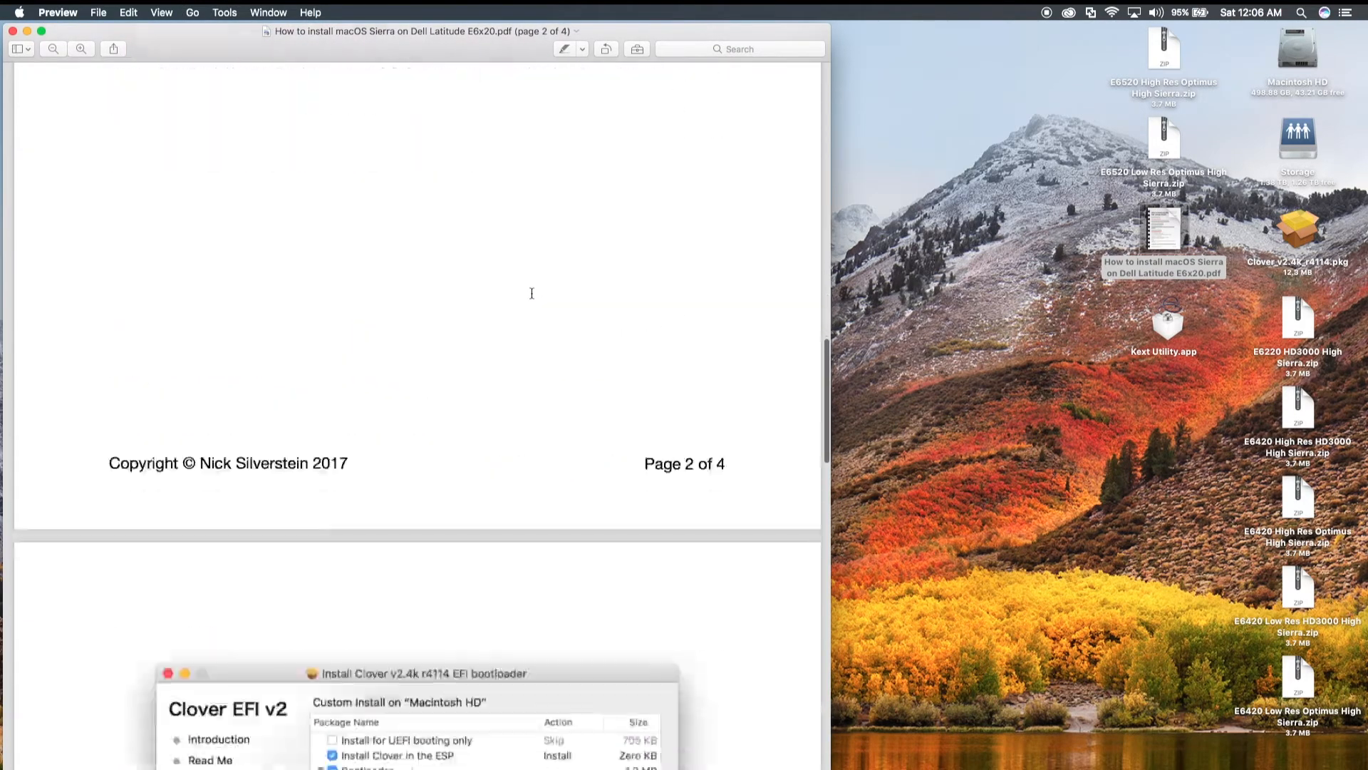
scroll("down", 3)
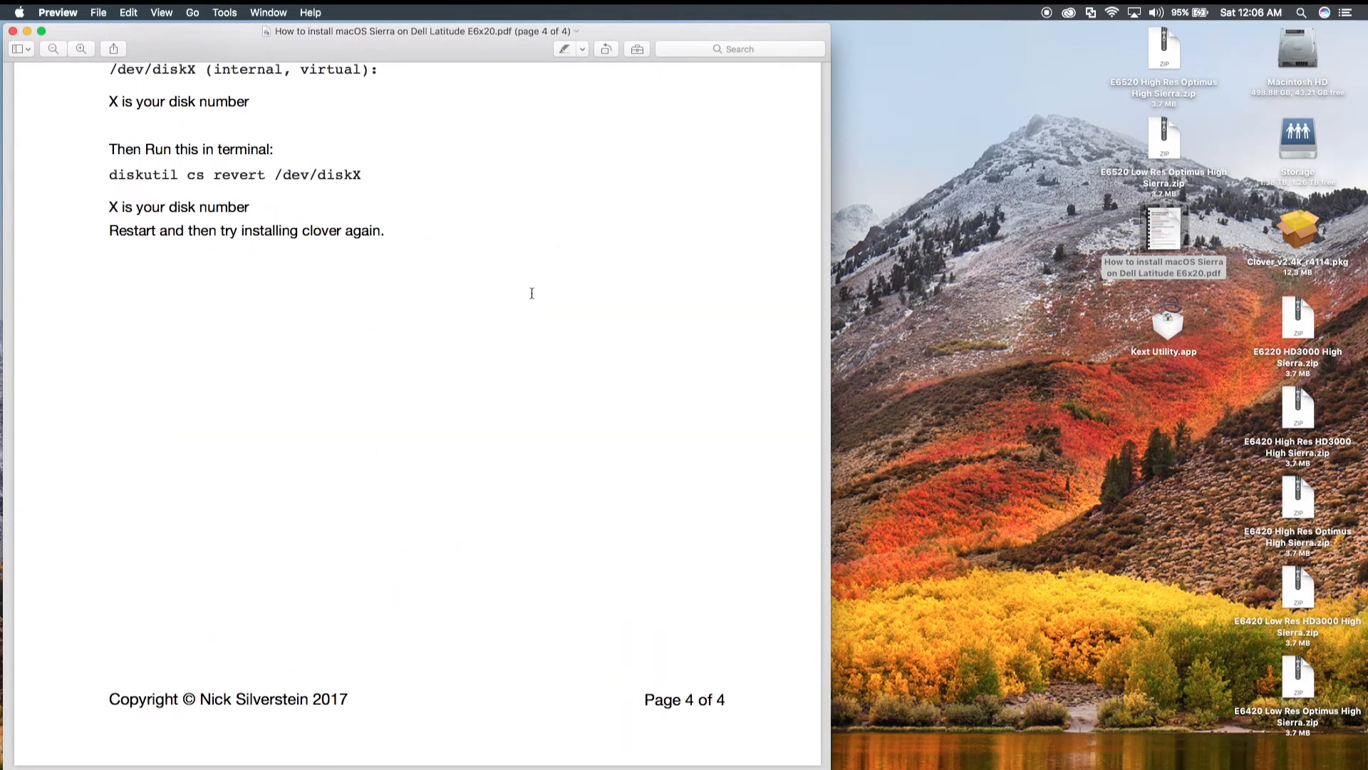
scroll("up", 3)
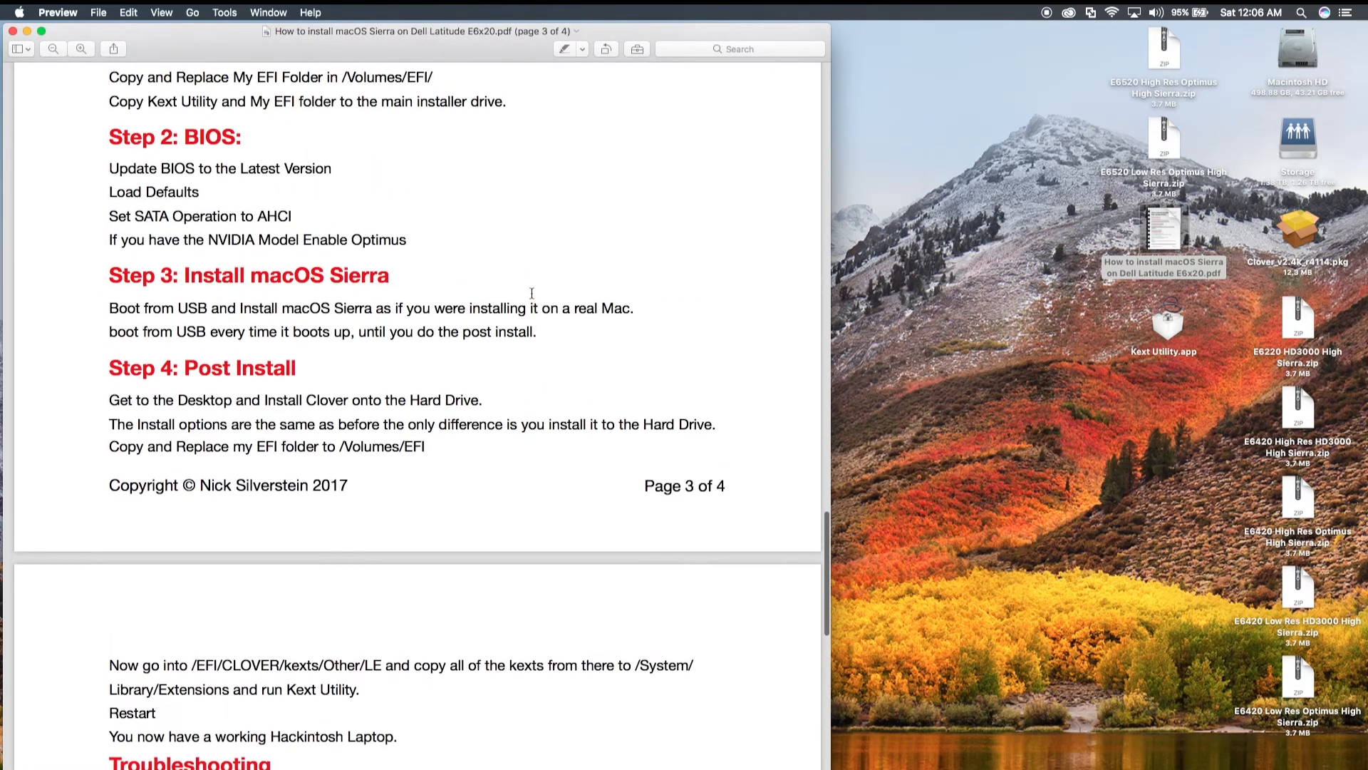
scroll("up", 3)
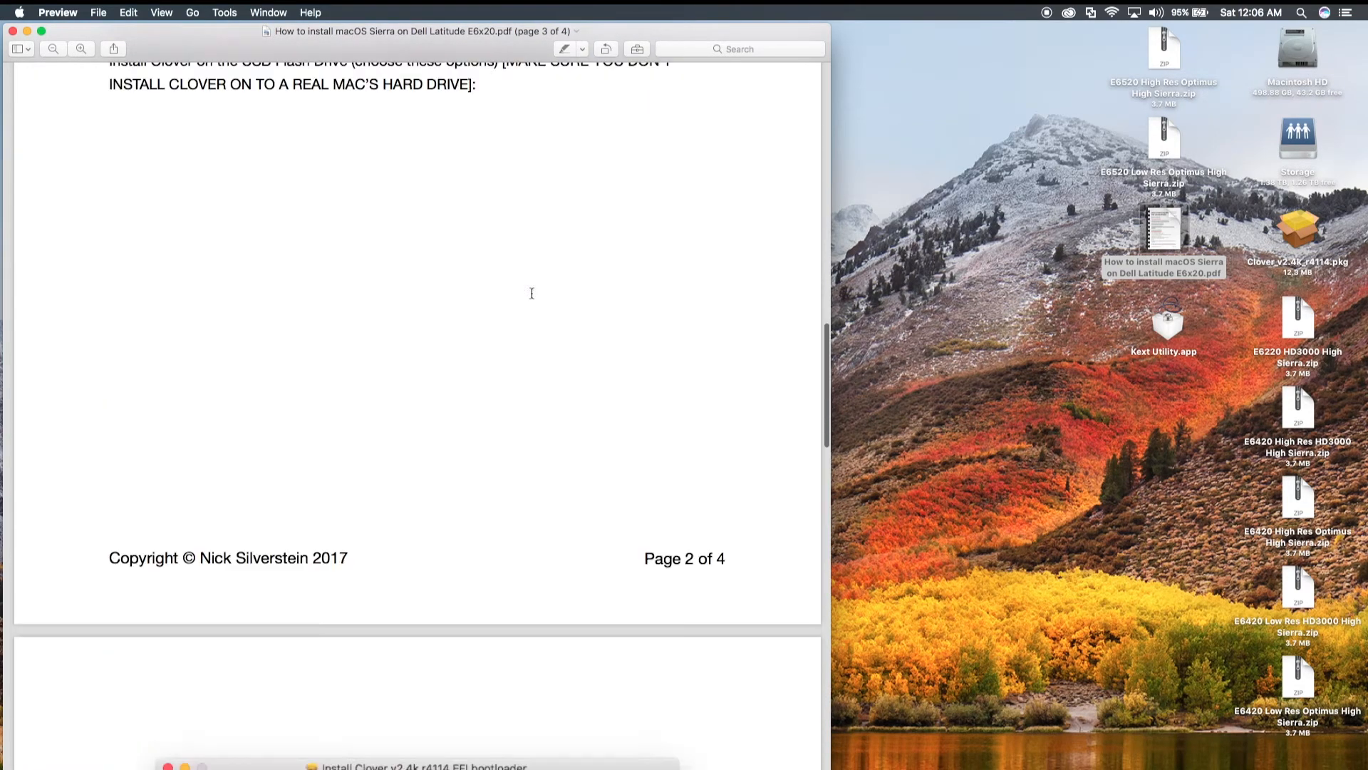
scroll("up", 3)
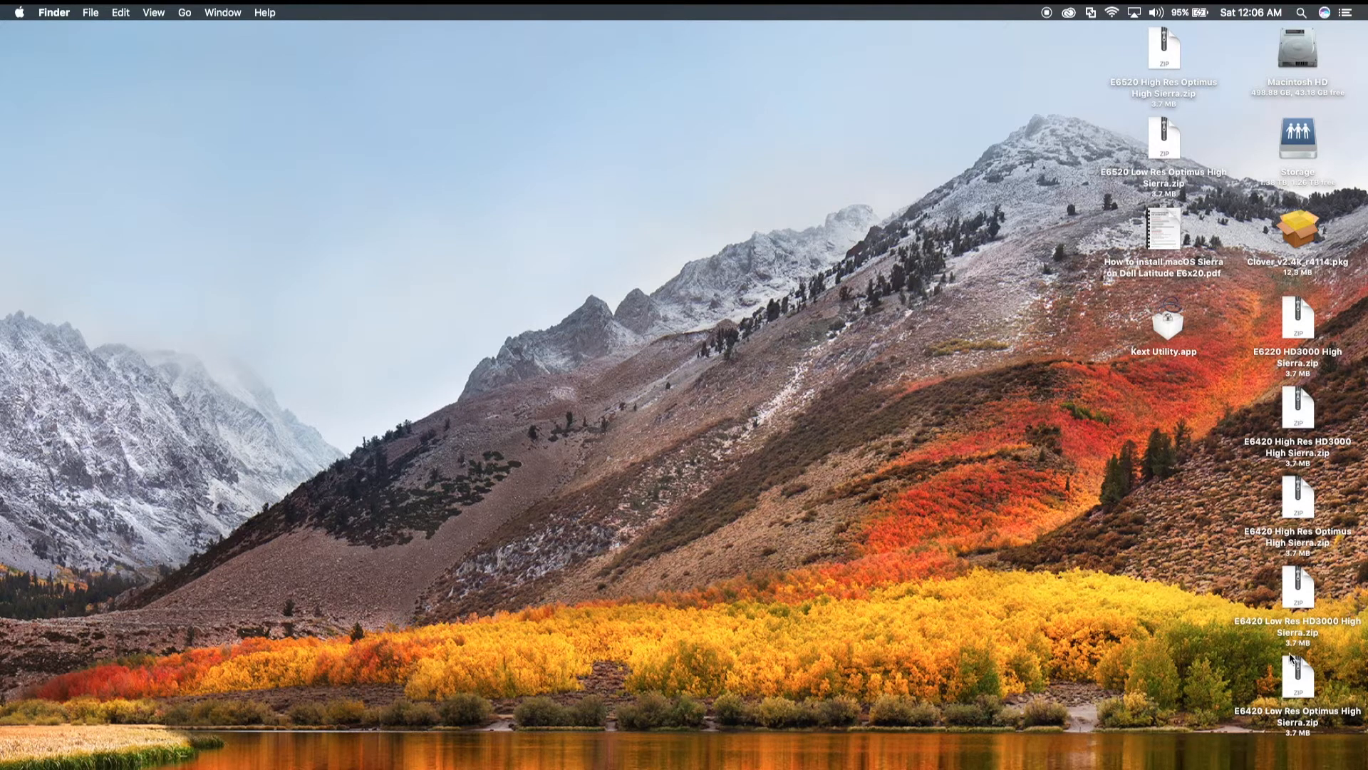
mouse_move(1306, 584)
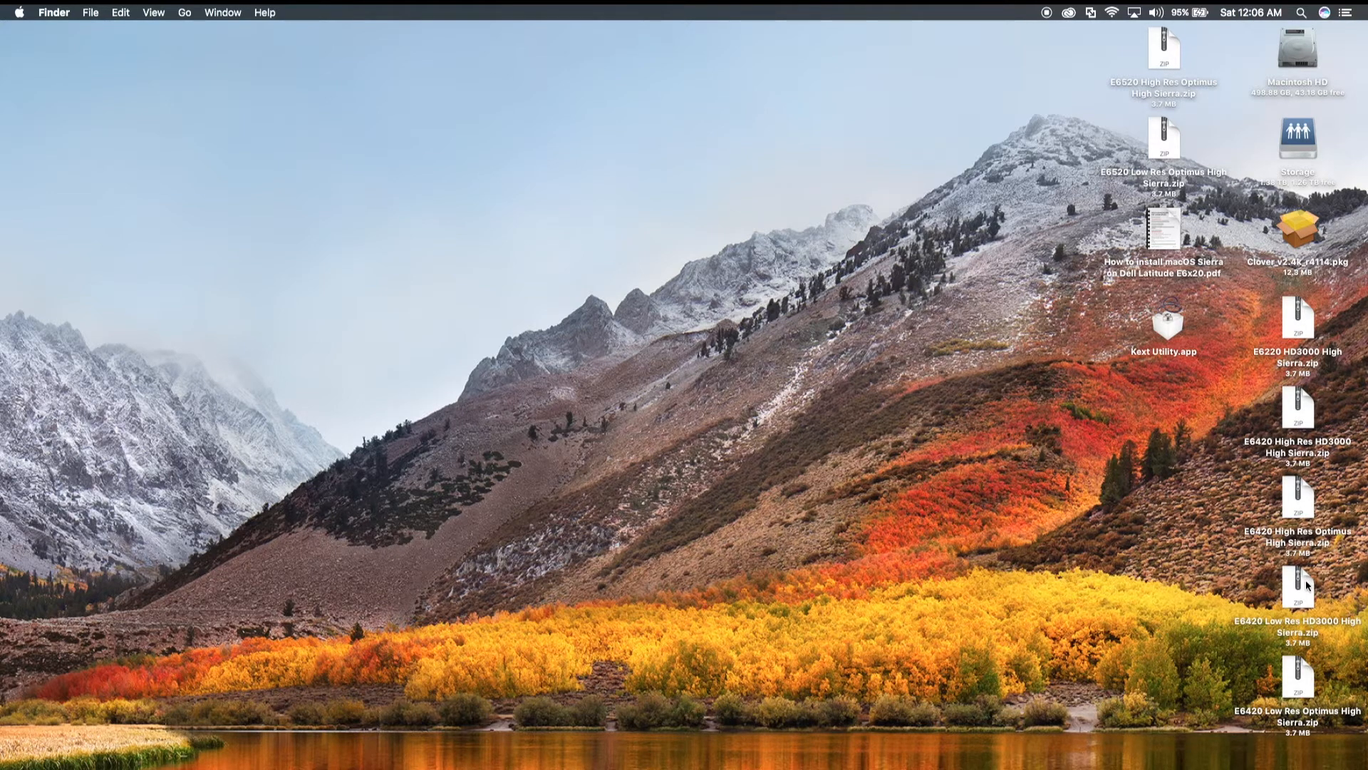
mouse_move(1165, 275)
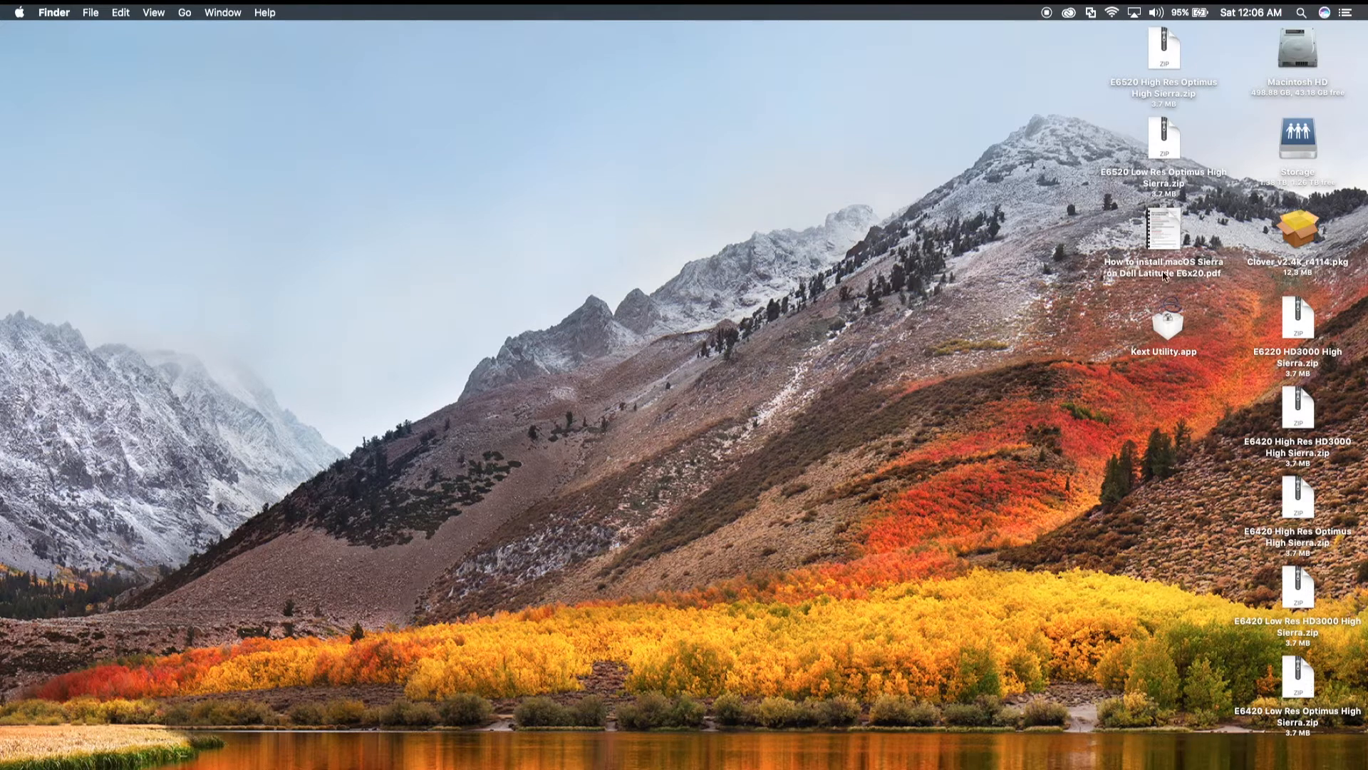
mouse_move(1120, 184)
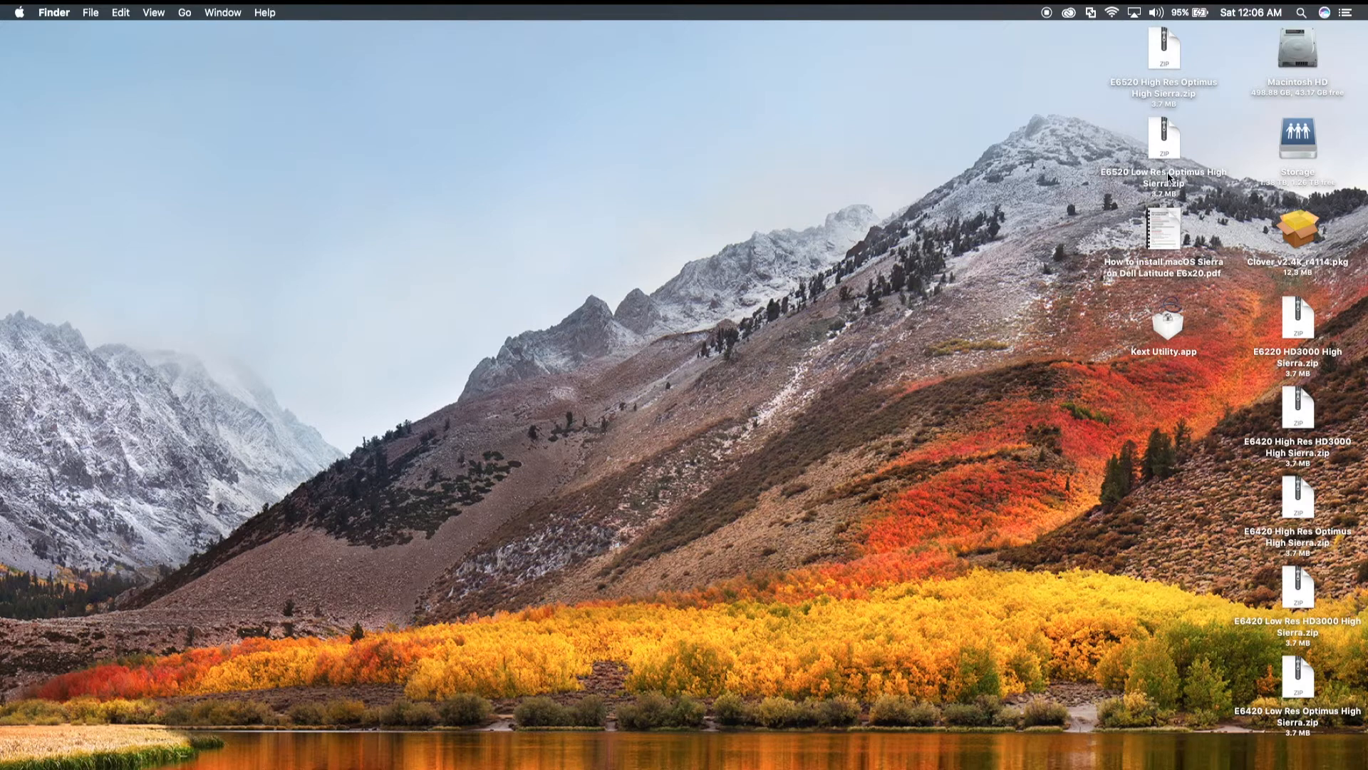
mouse_move(1238, 364)
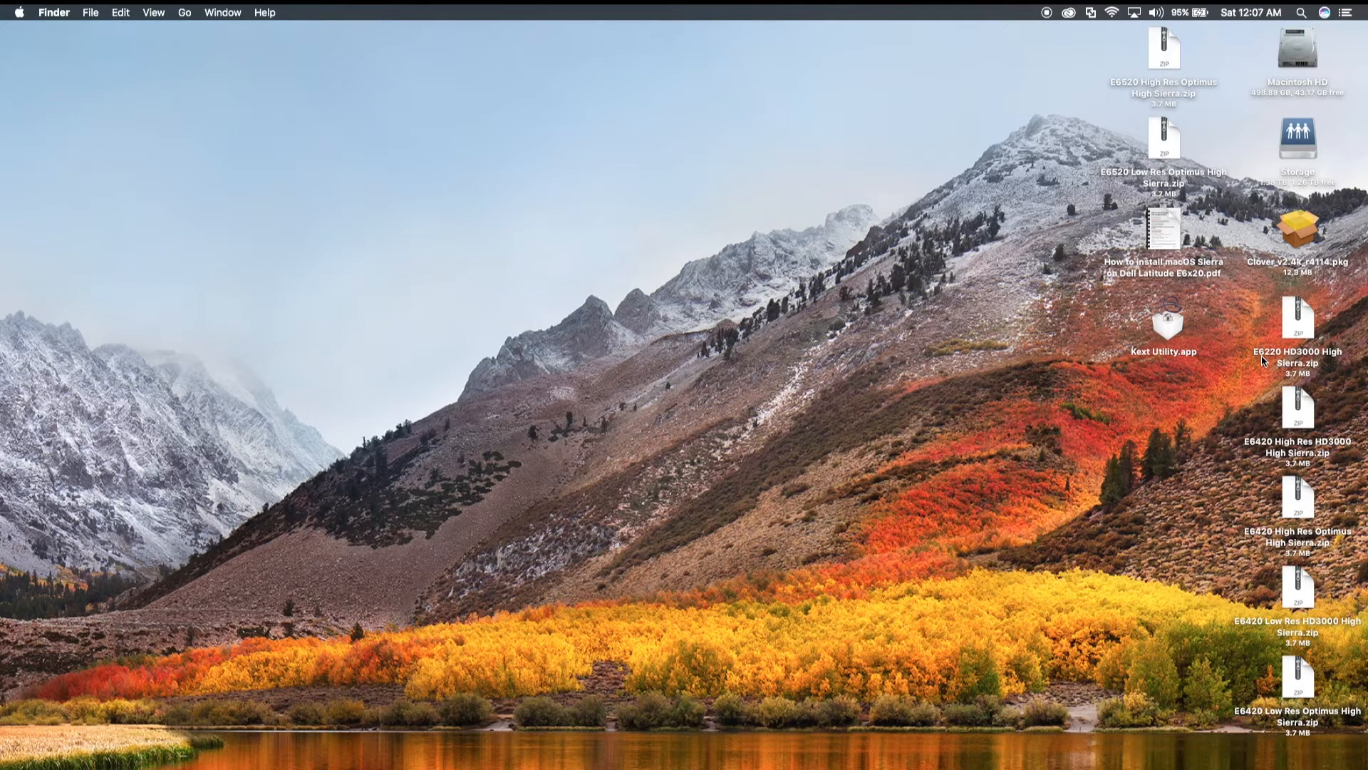
mouse_move(1266, 362)
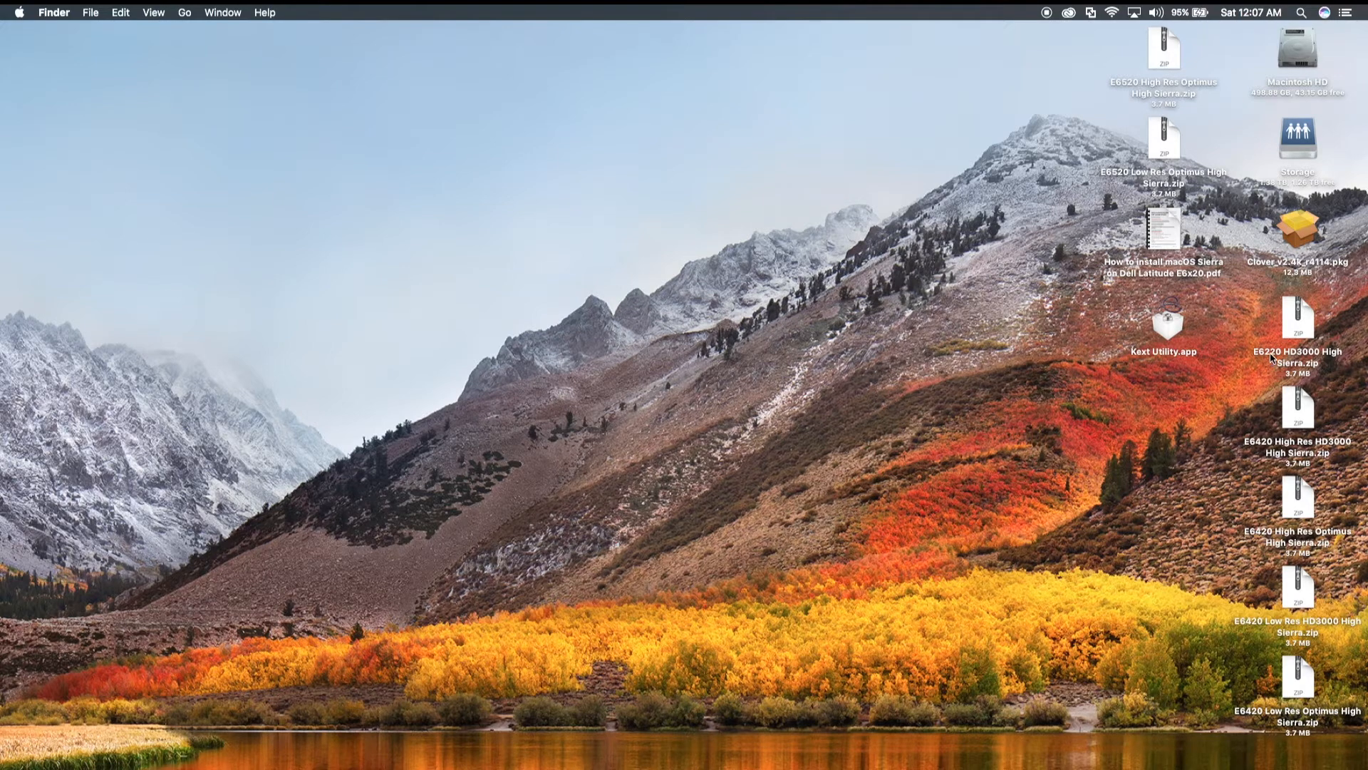
mouse_move(1300, 334)
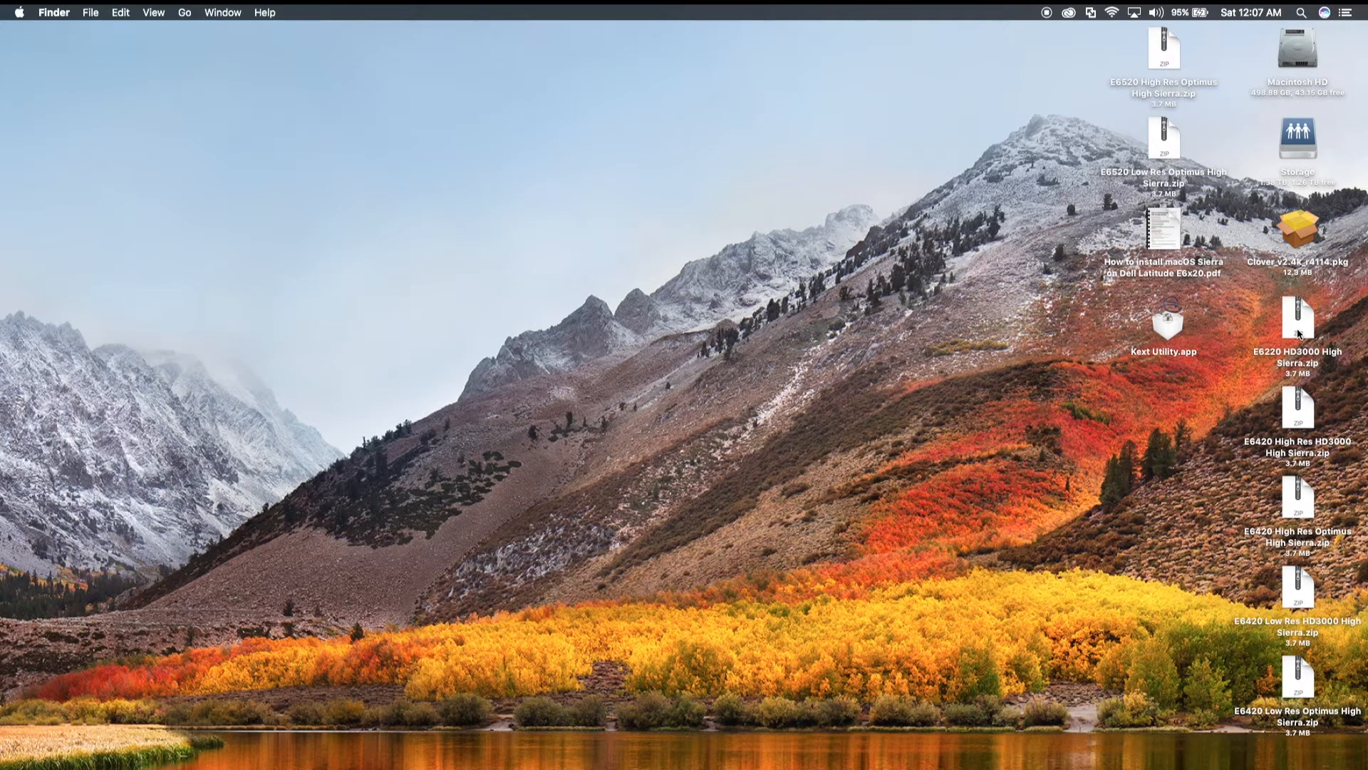
- Extract E6220 HD3000 High Sierra.zip to an E6220 HD3000 High Sierra folder on the desktop
left_click(1299, 319)
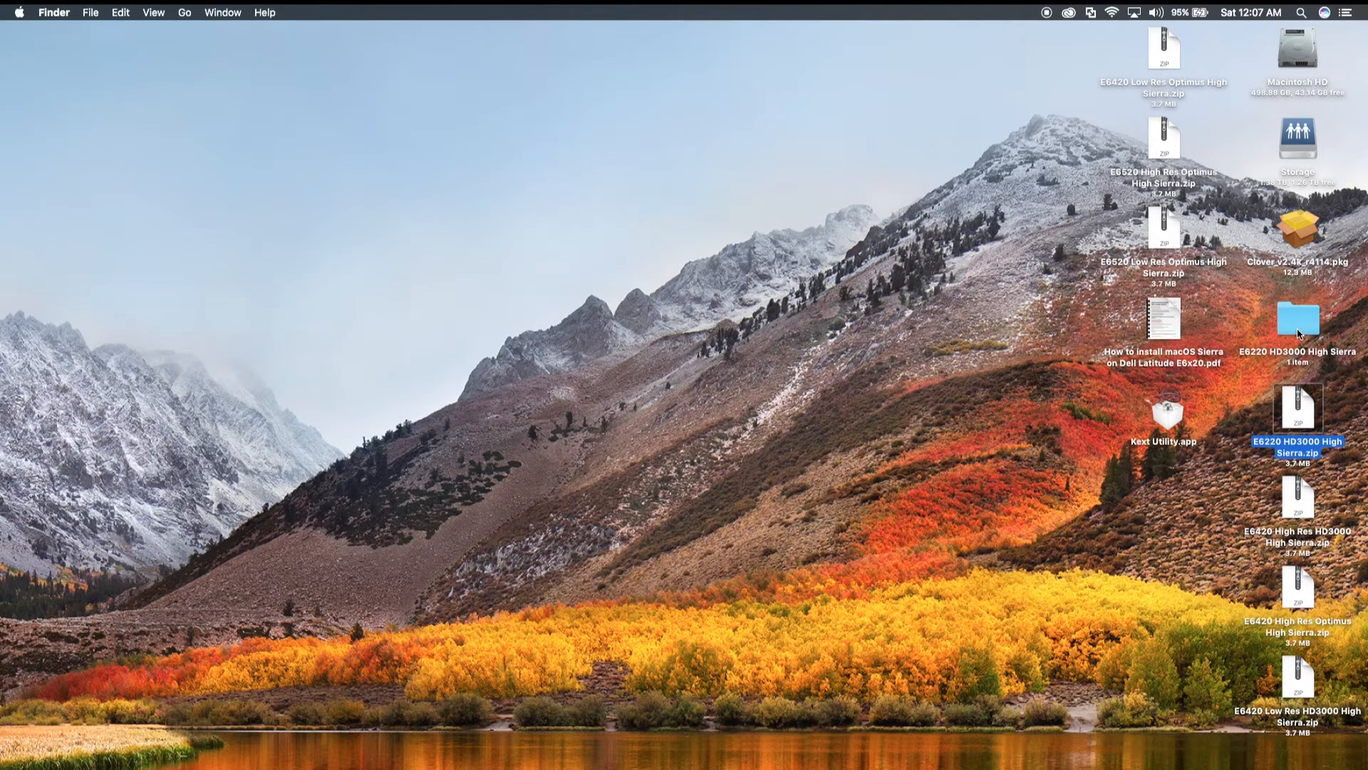
- Show the E6220 HD3000 High Sierra folder in Finder and briefly revisit the install guide PDF
double_click(1298, 317)
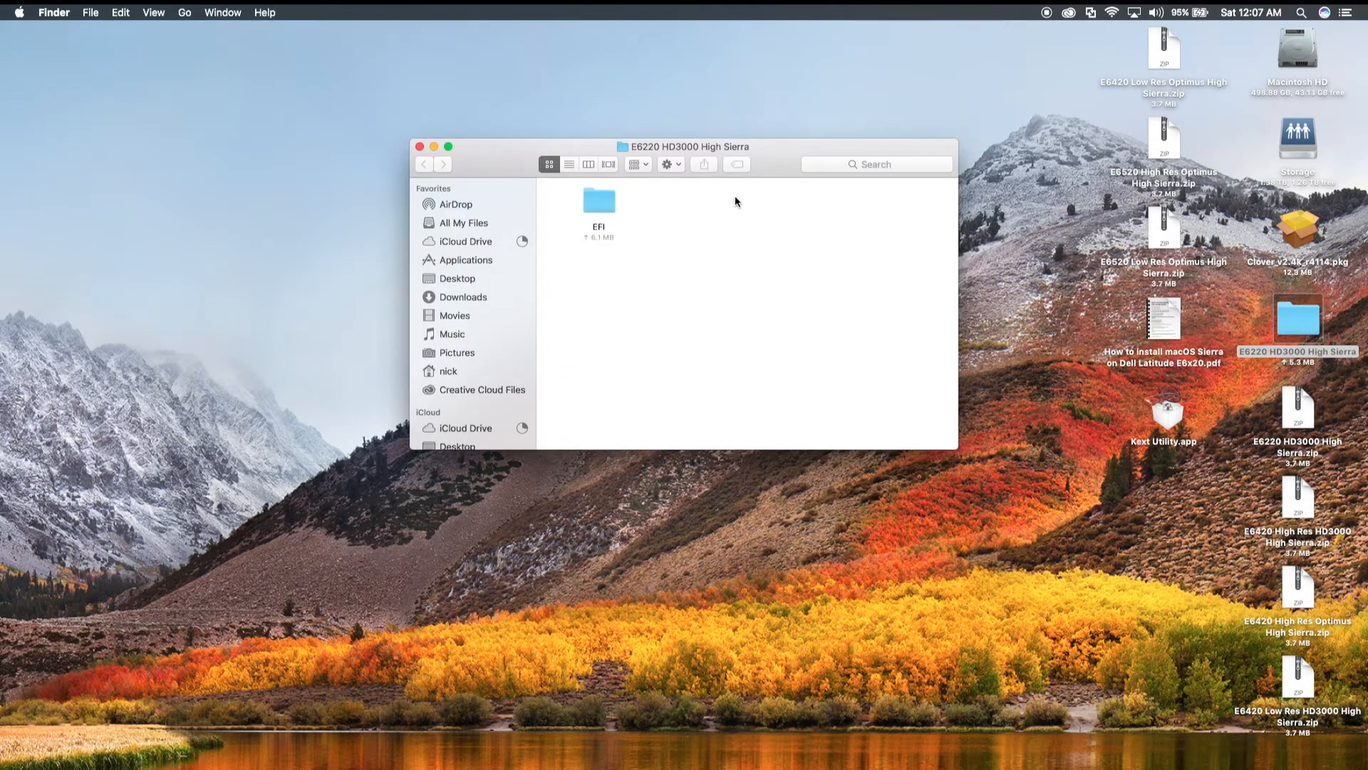
left_click(599, 201)
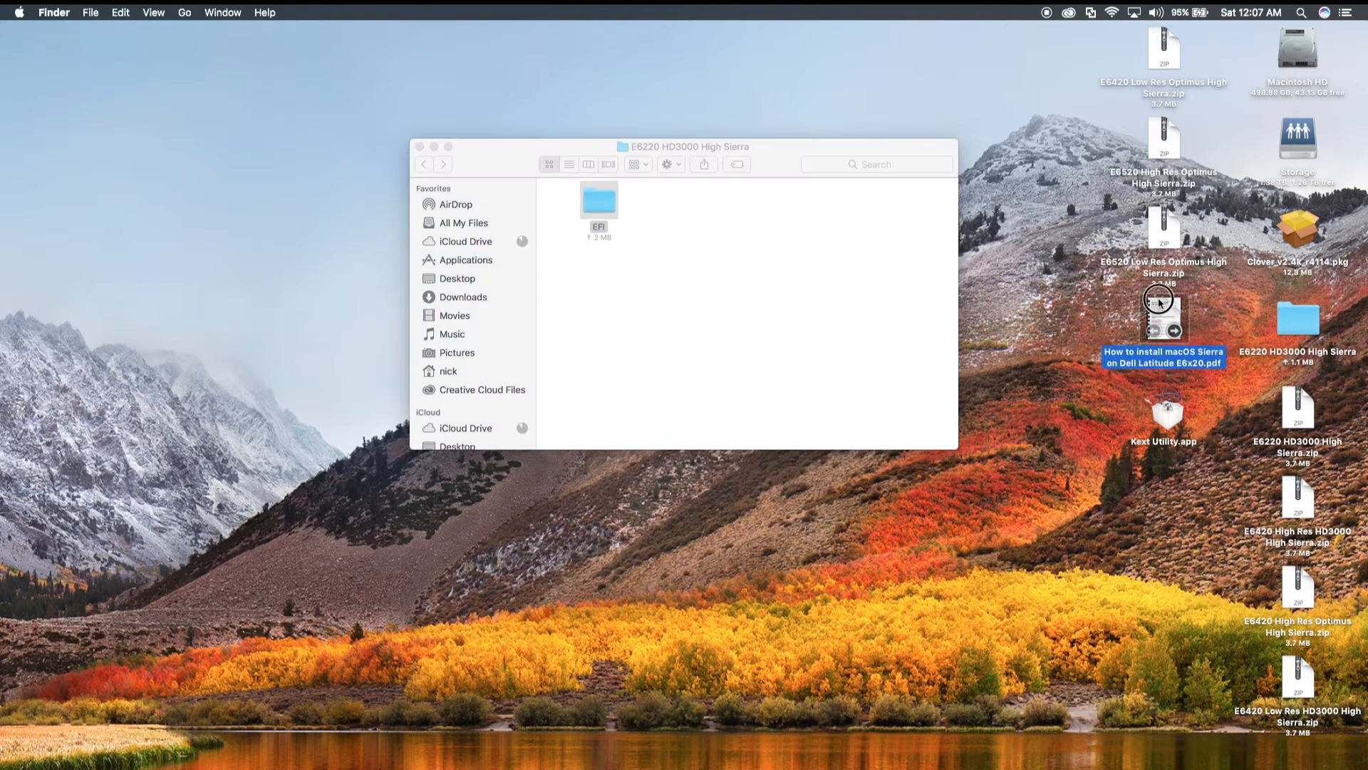
double_click(1162, 313)
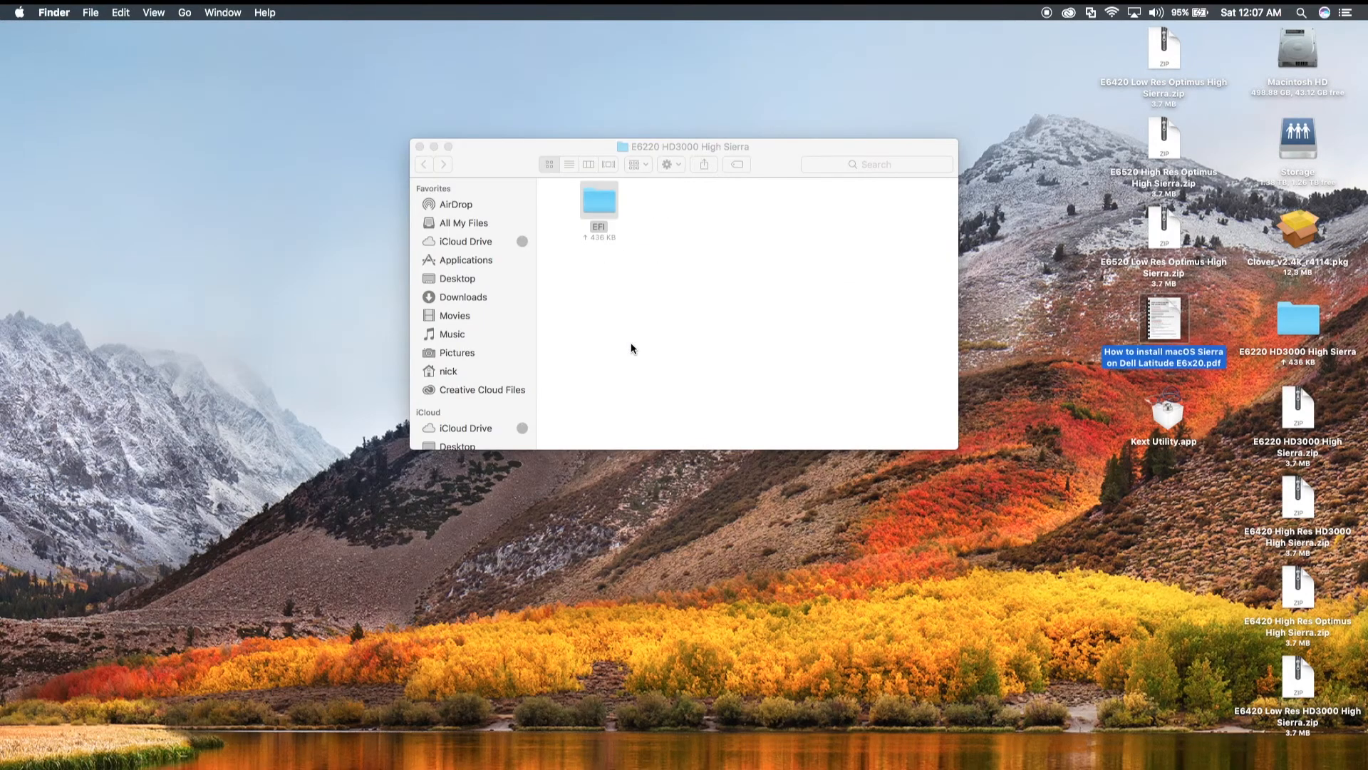
left_click(599, 200)
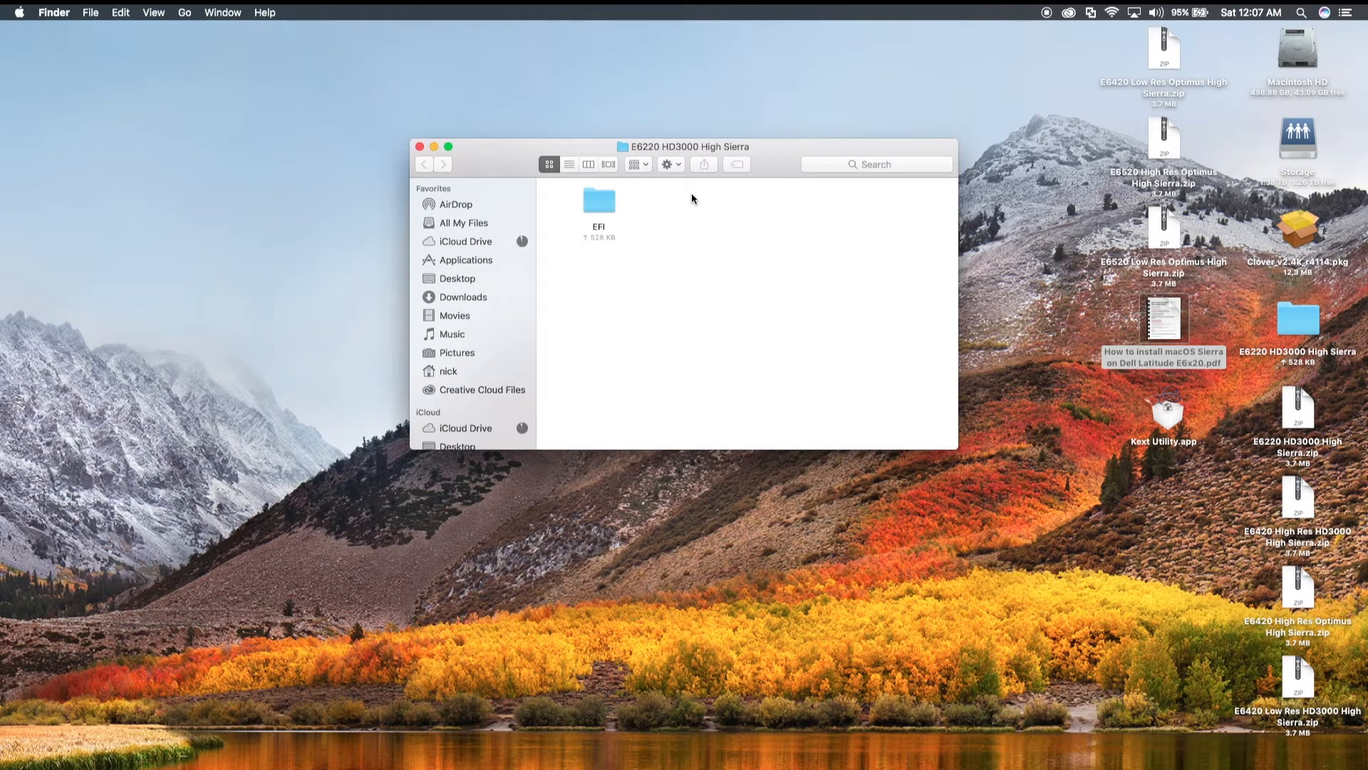
- Enter the EFI folder inside the E6220 HD3000 High Sierra folder
left_click(598, 201)
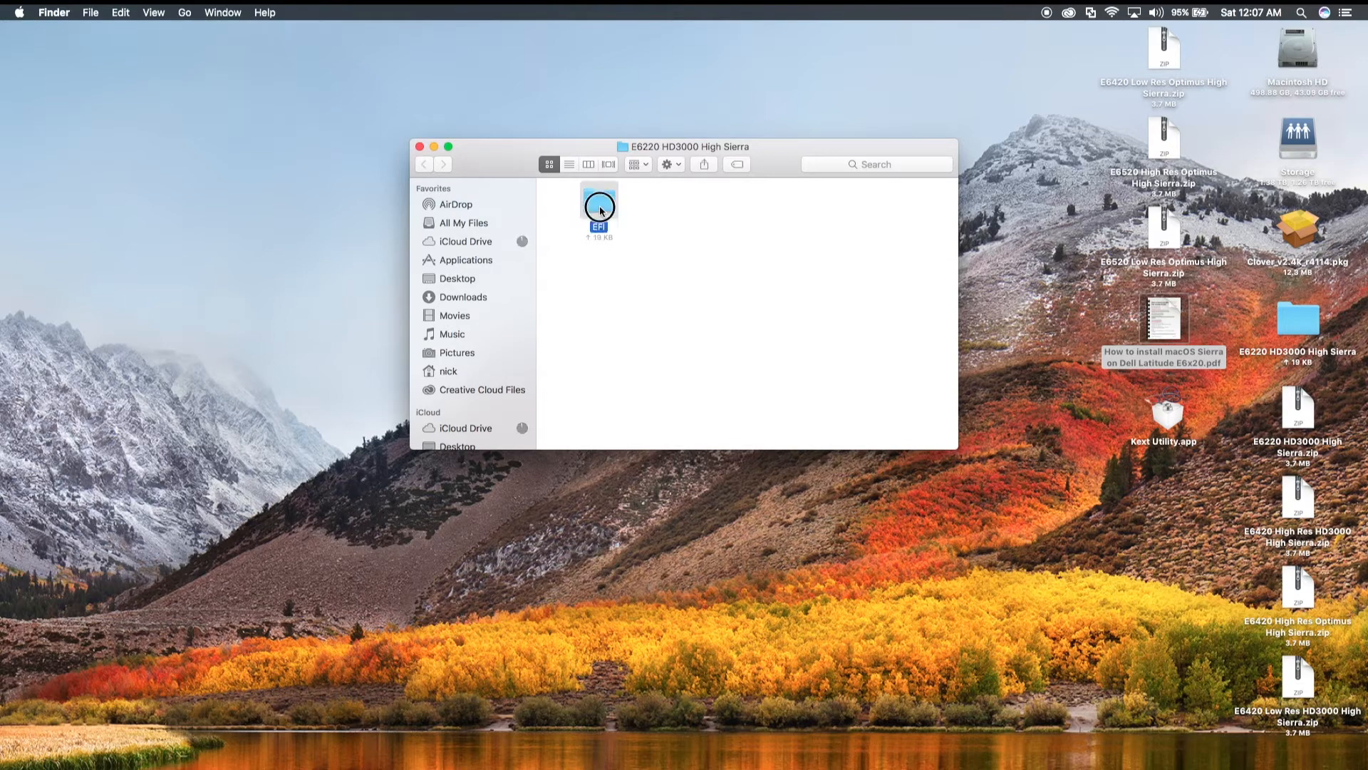
double_click(599, 206)
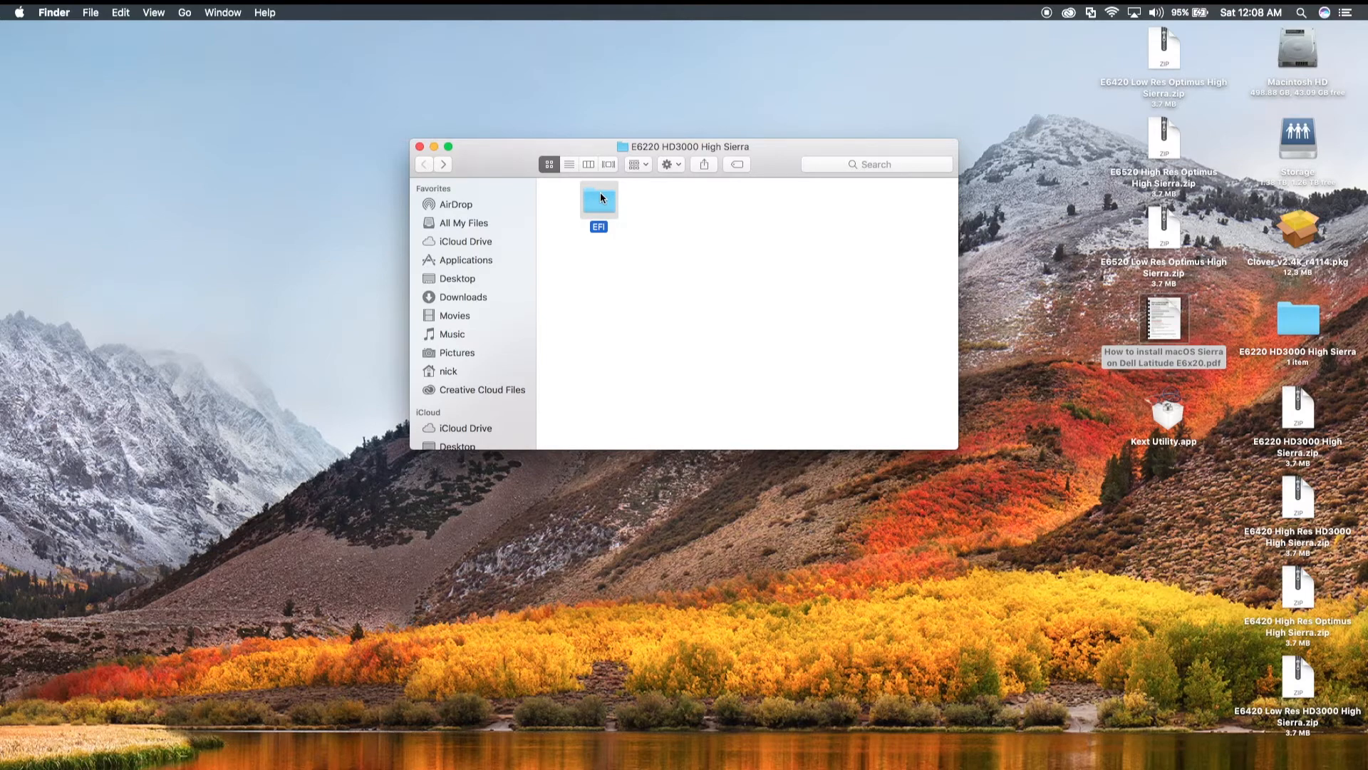
- Browse EFI → CLOVER → kexts → Other → LE to reveal the two kexts, then close the window
double_click(598, 199)
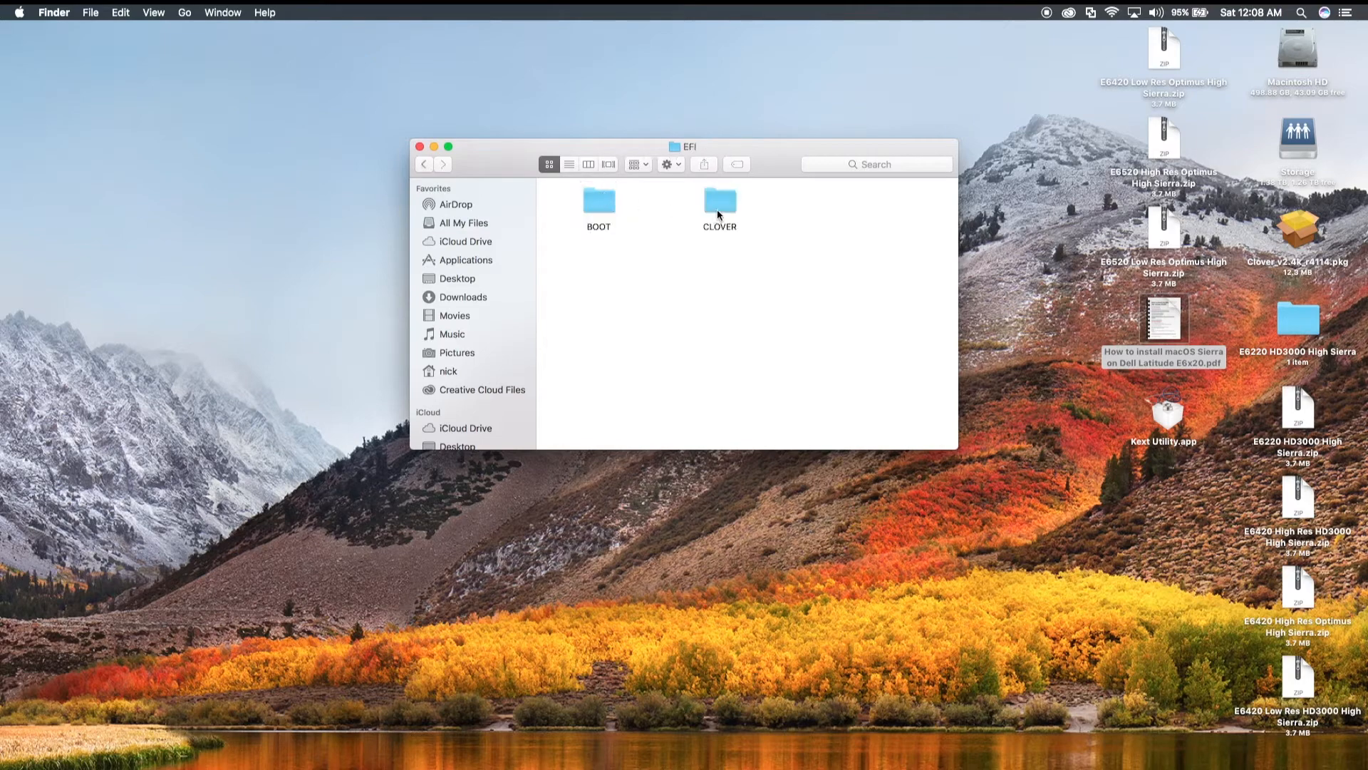
double_click(718, 201)
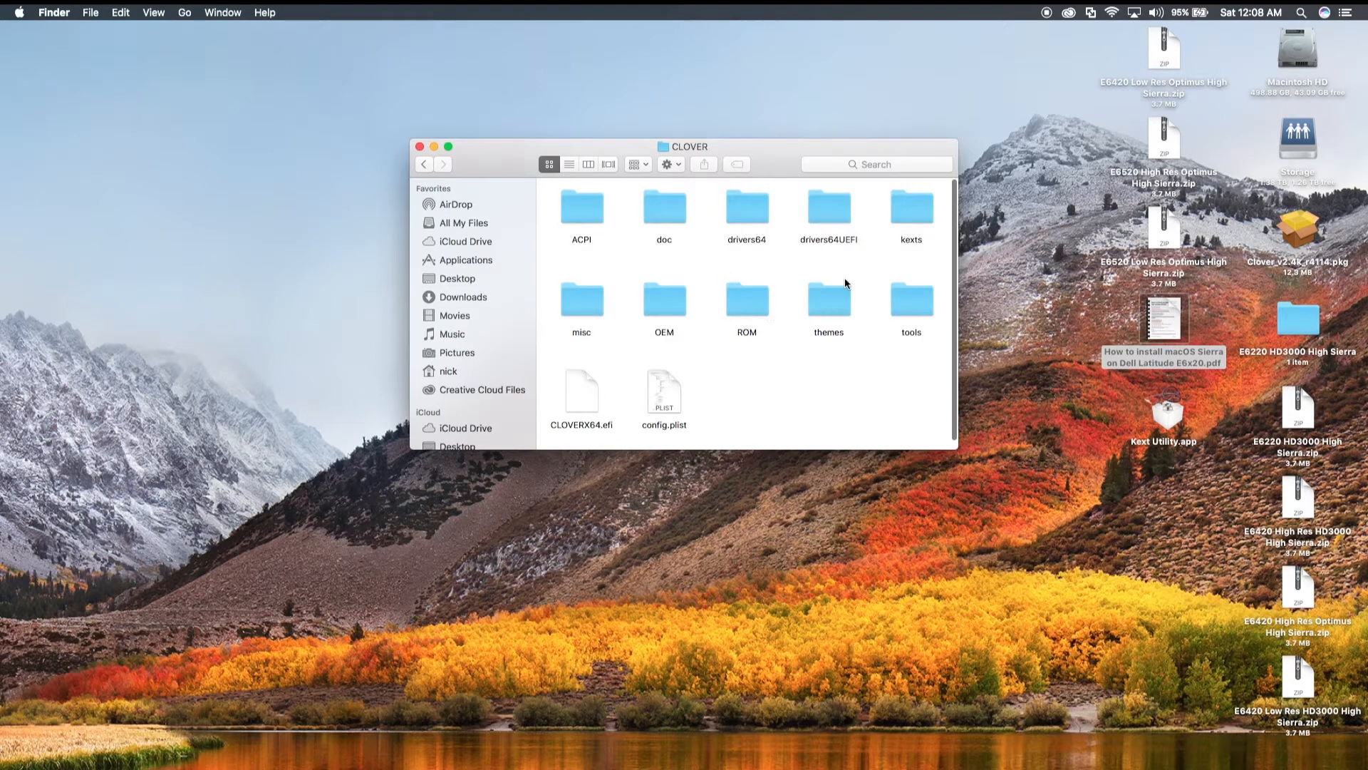
double_click(911, 209)
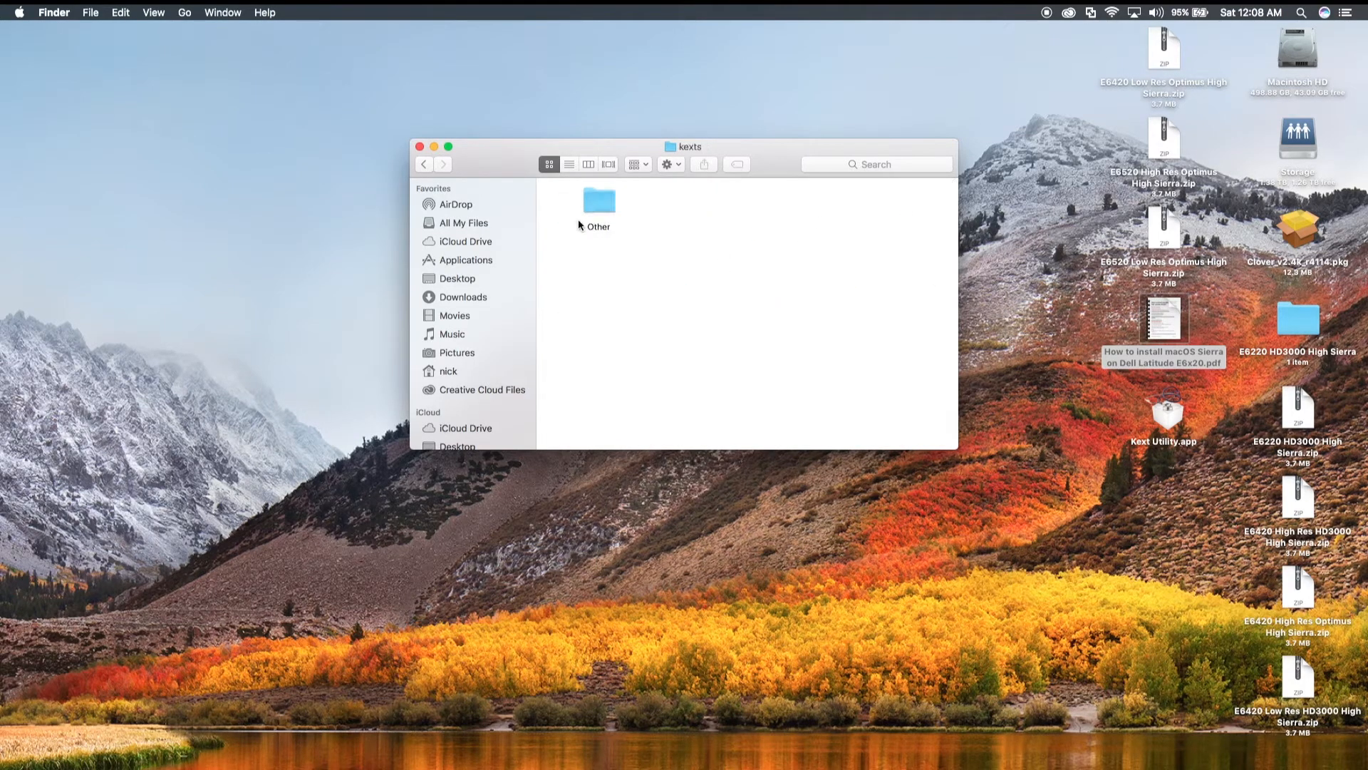
double_click(598, 201)
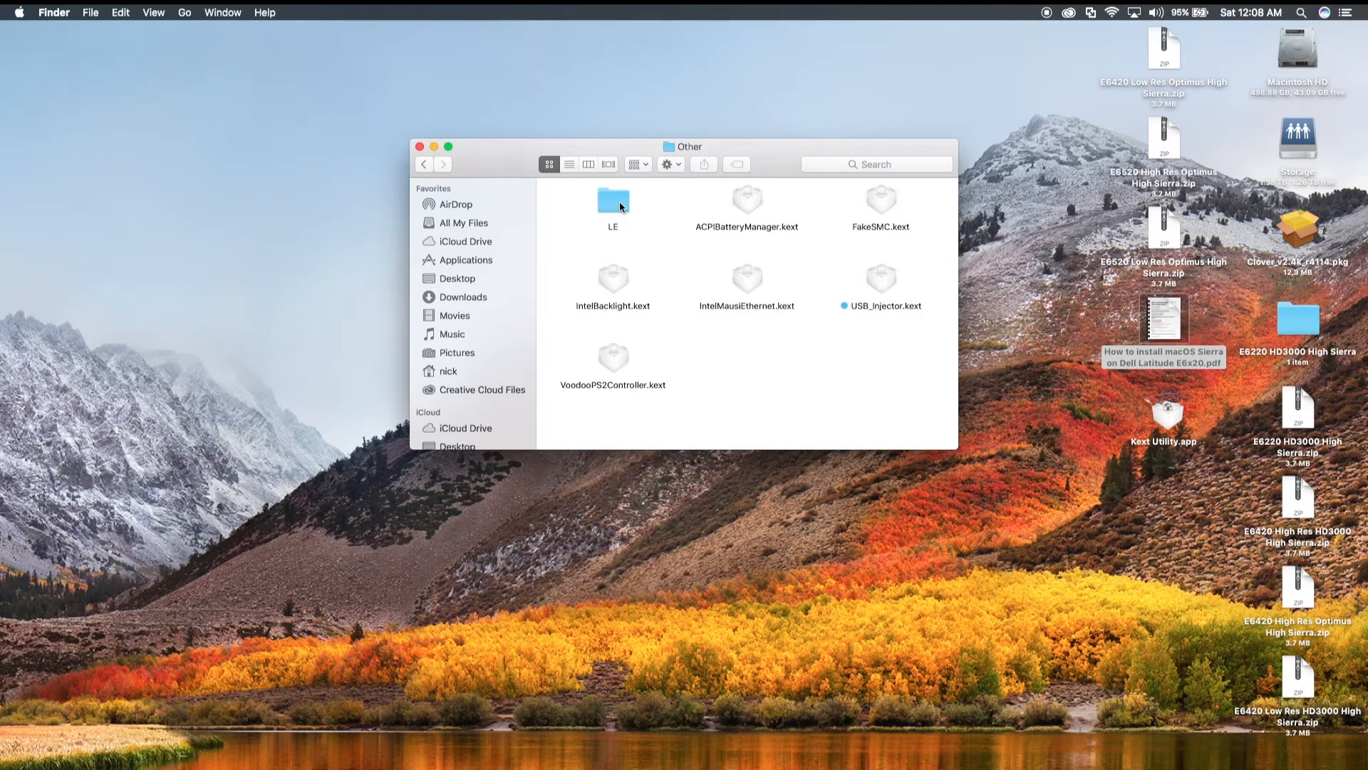
double_click(613, 198)
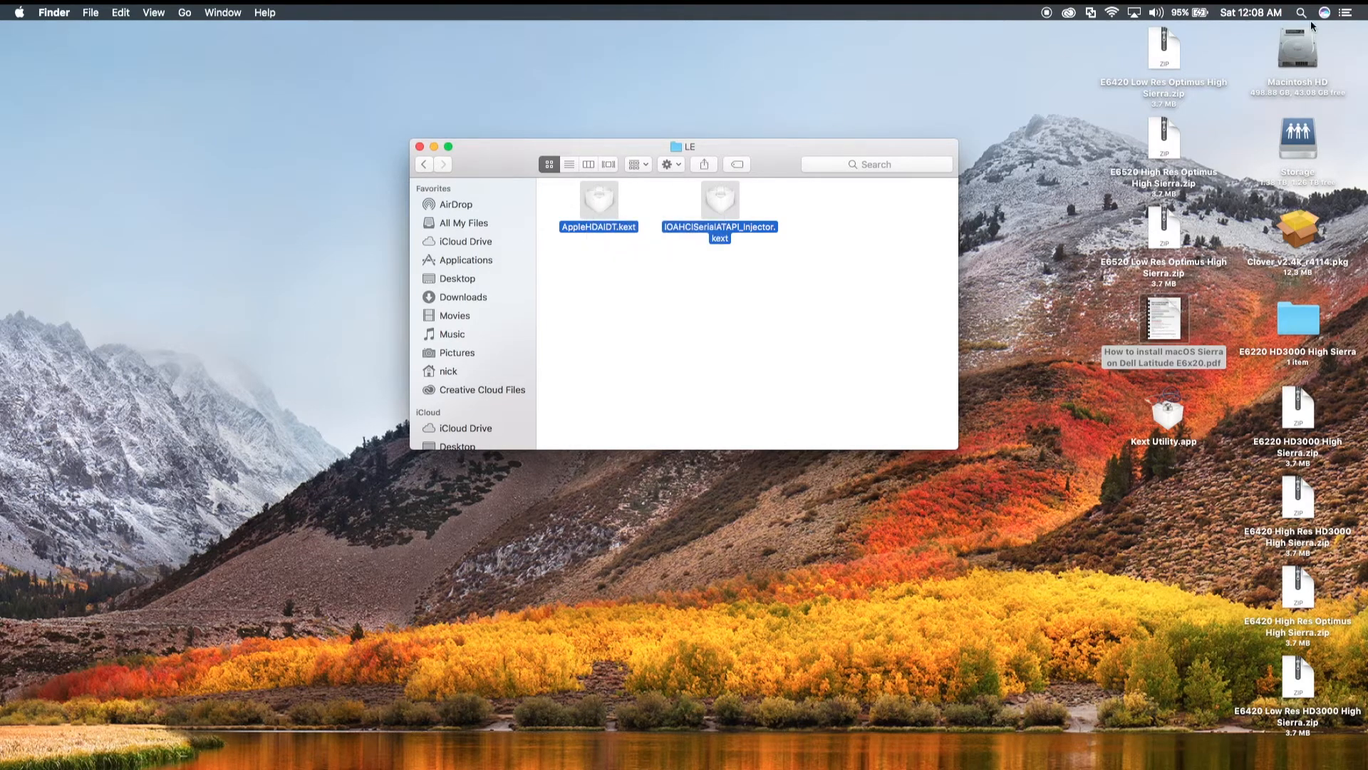
mouse_move(1309, 62)
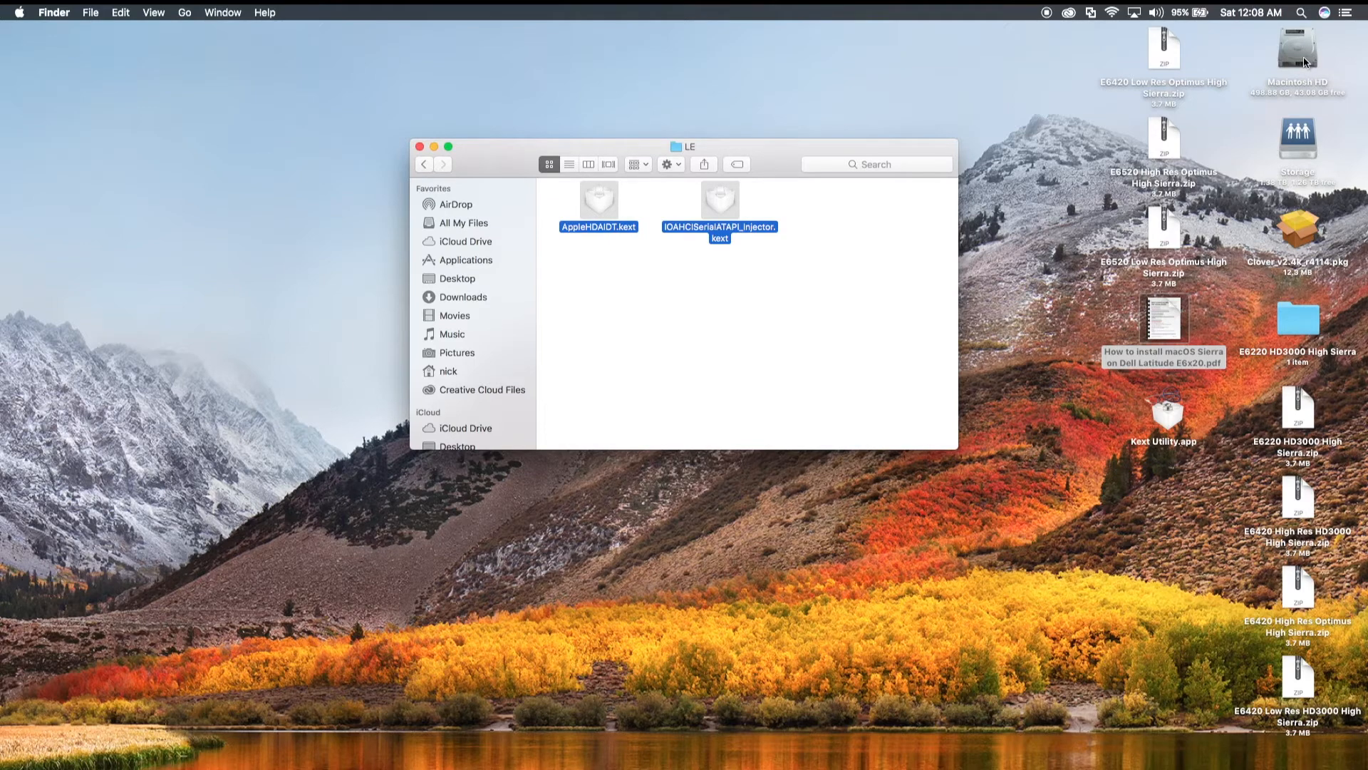
mouse_move(1131, 434)
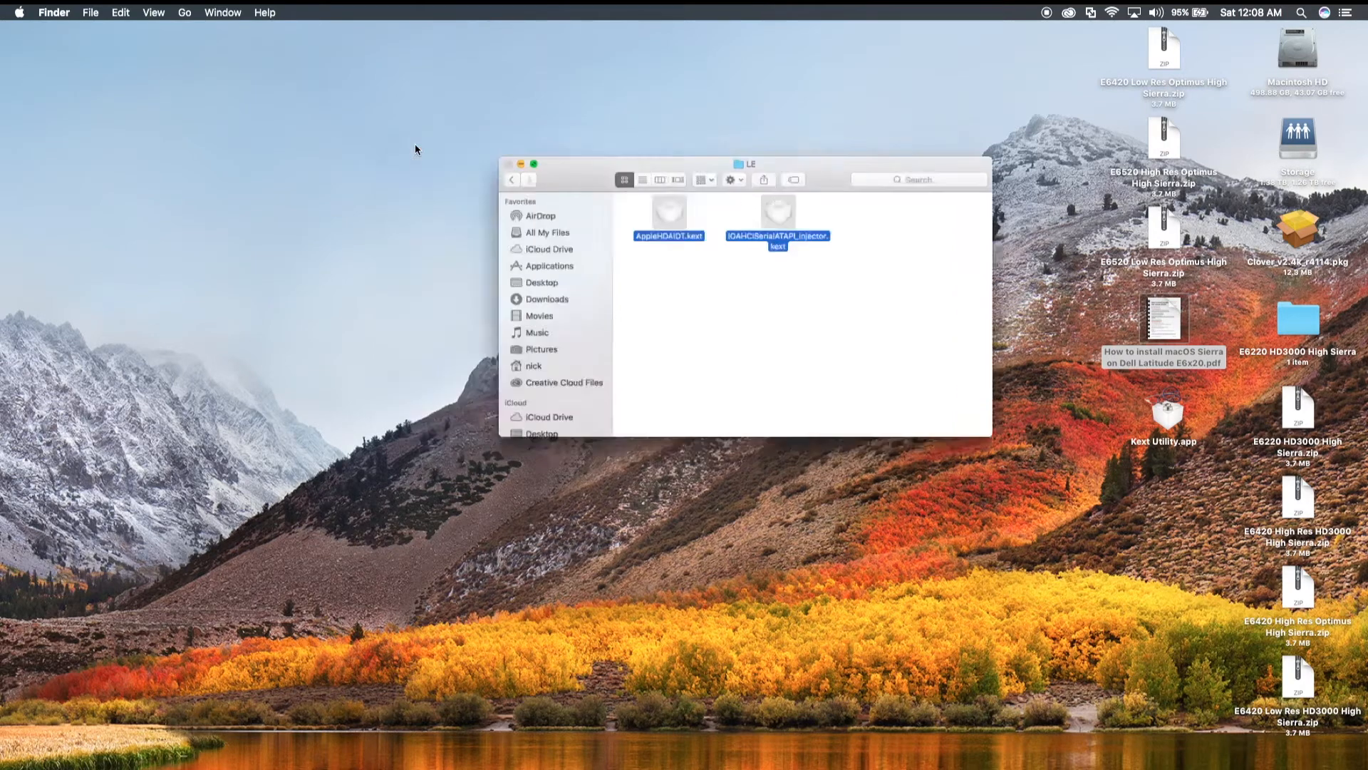
left_click(521, 164)
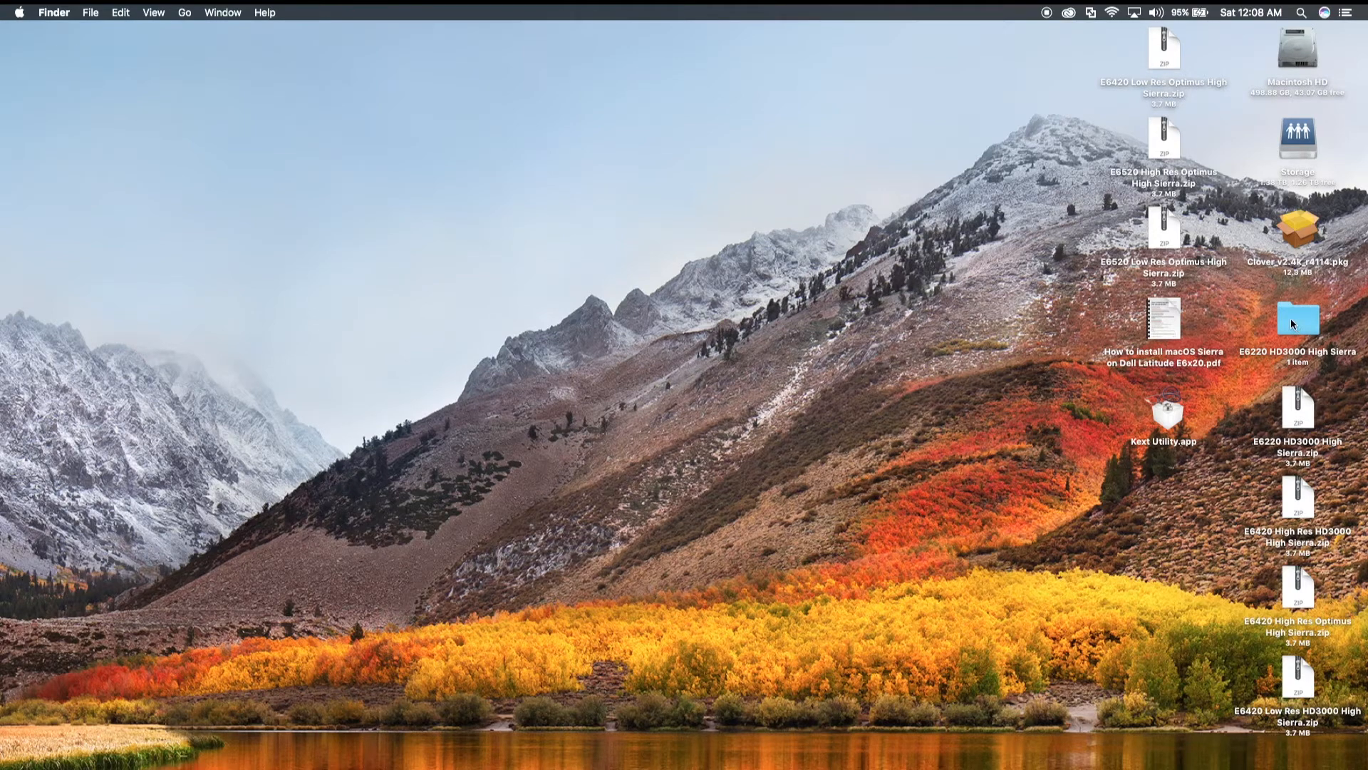
mouse_move(1352, 358)
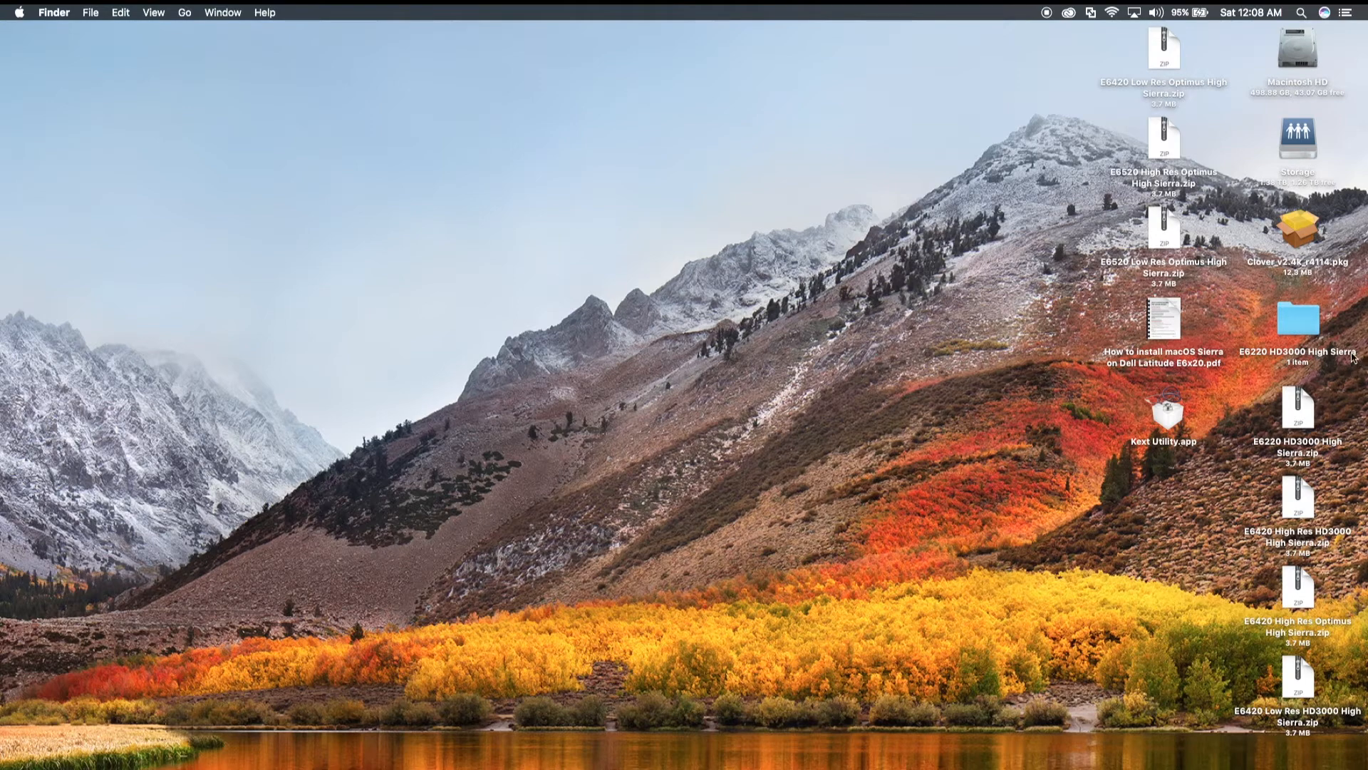
mouse_move(1259, 358)
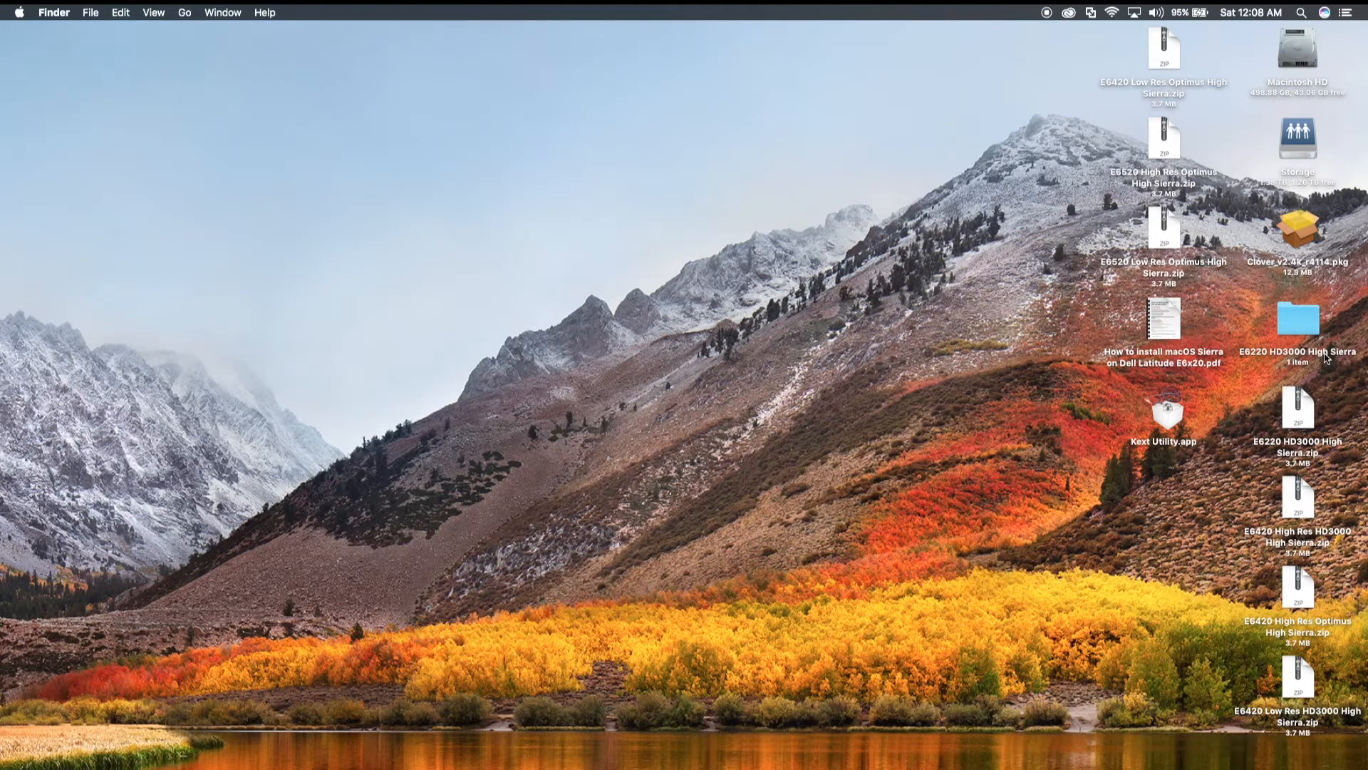
left_click(1252, 13)
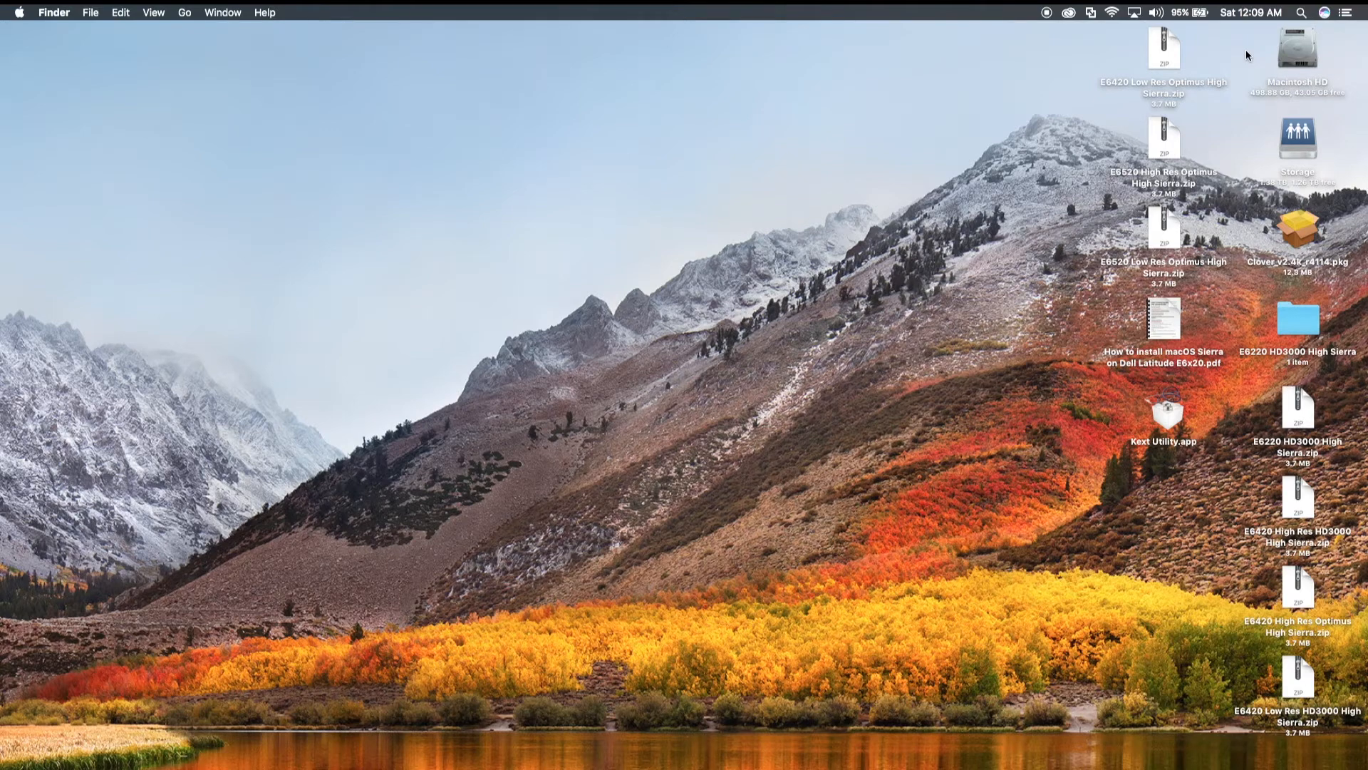
left_click(1297, 318)
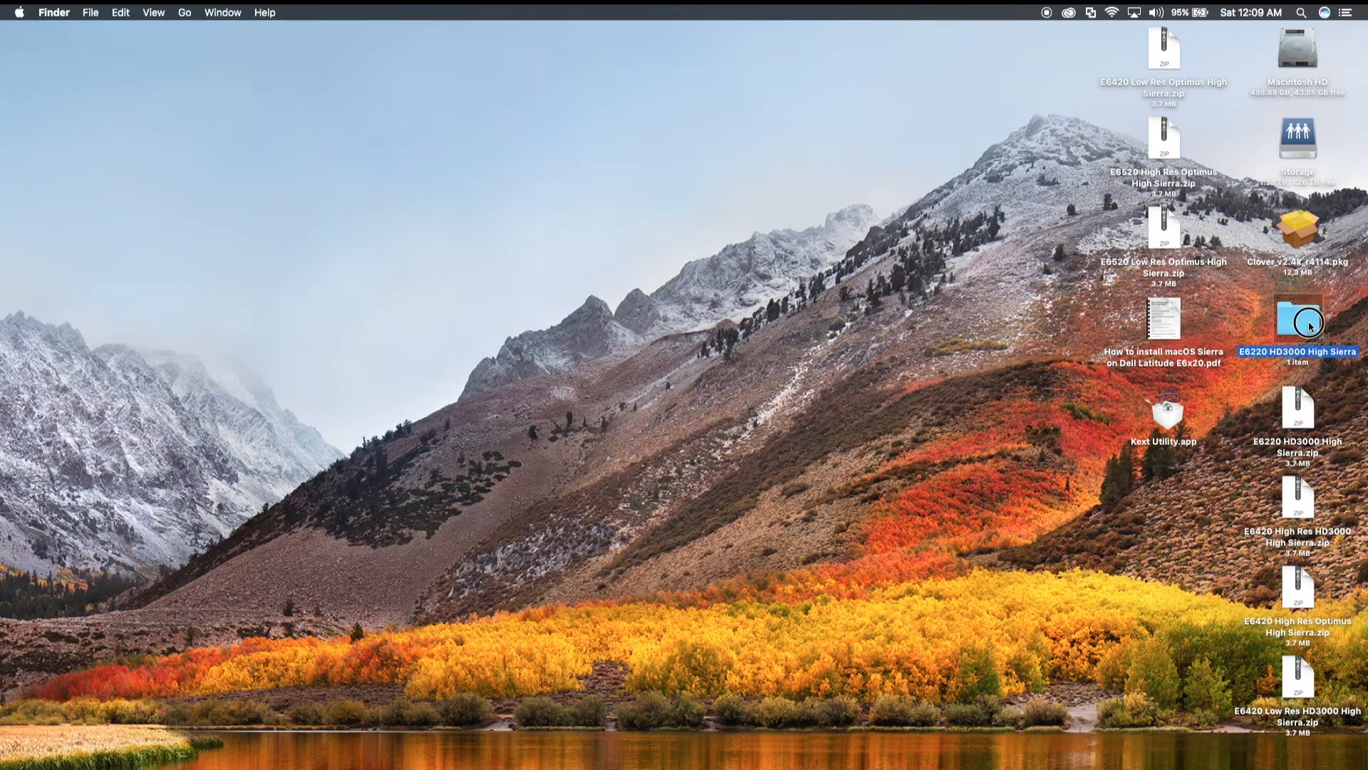
- Reopen E6220 HD3000 High Sierra, browse EFI into CLOVER to show its contents, then close the window
double_click(1297, 321)
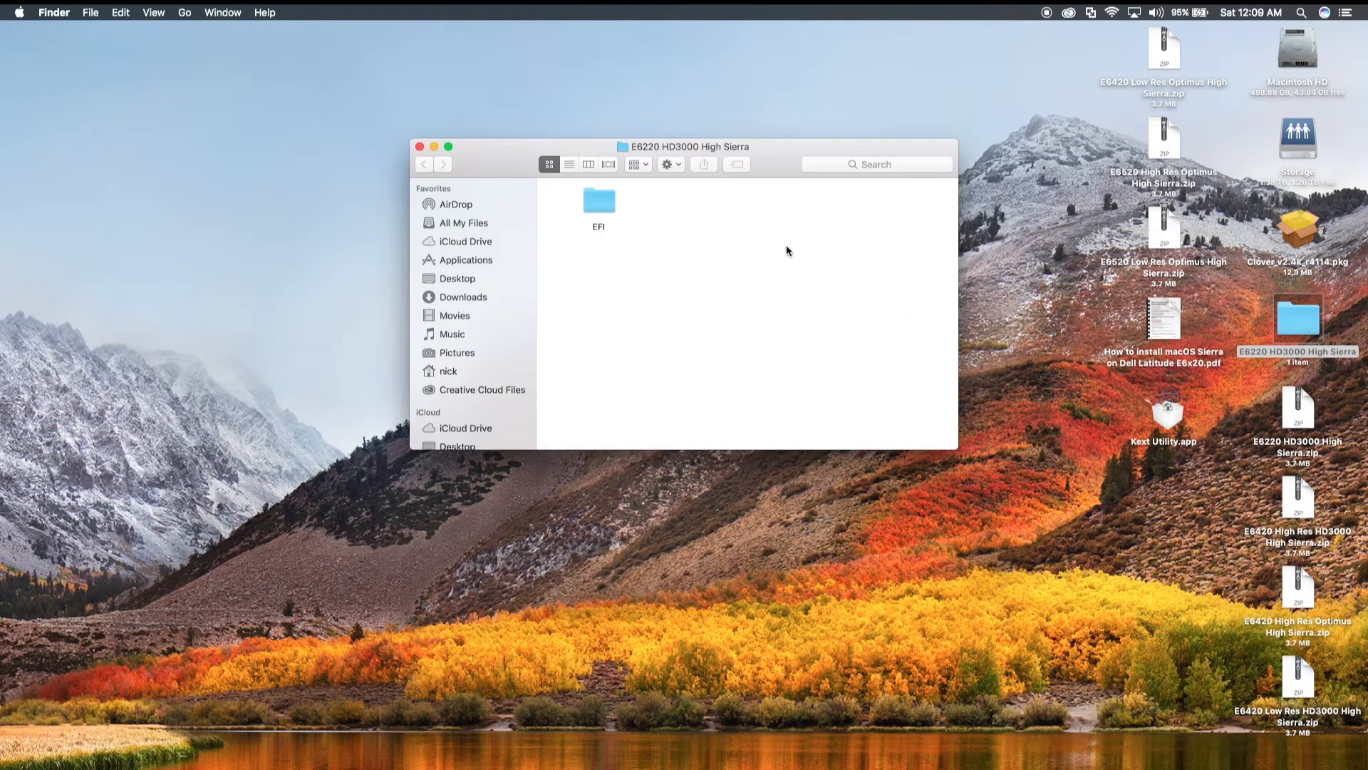
left_click(599, 201)
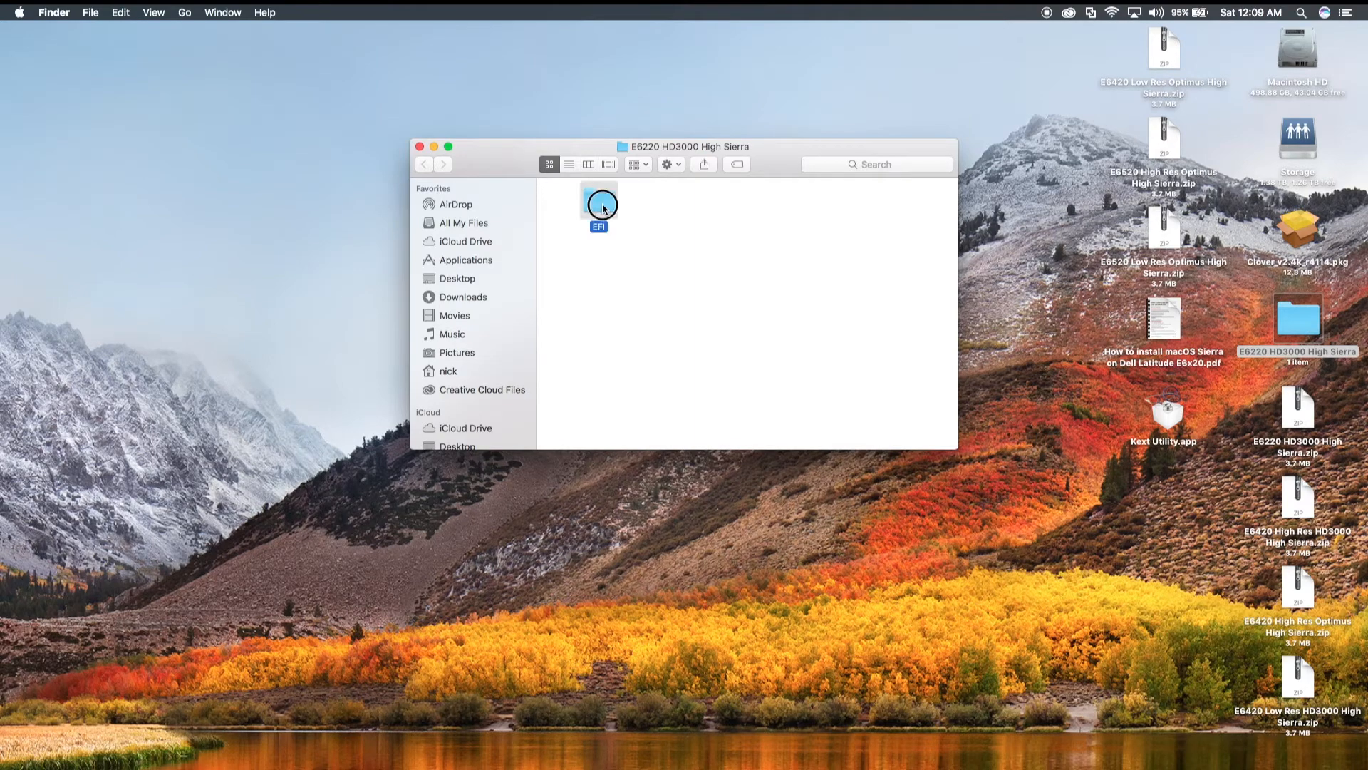
double_click(598, 201)
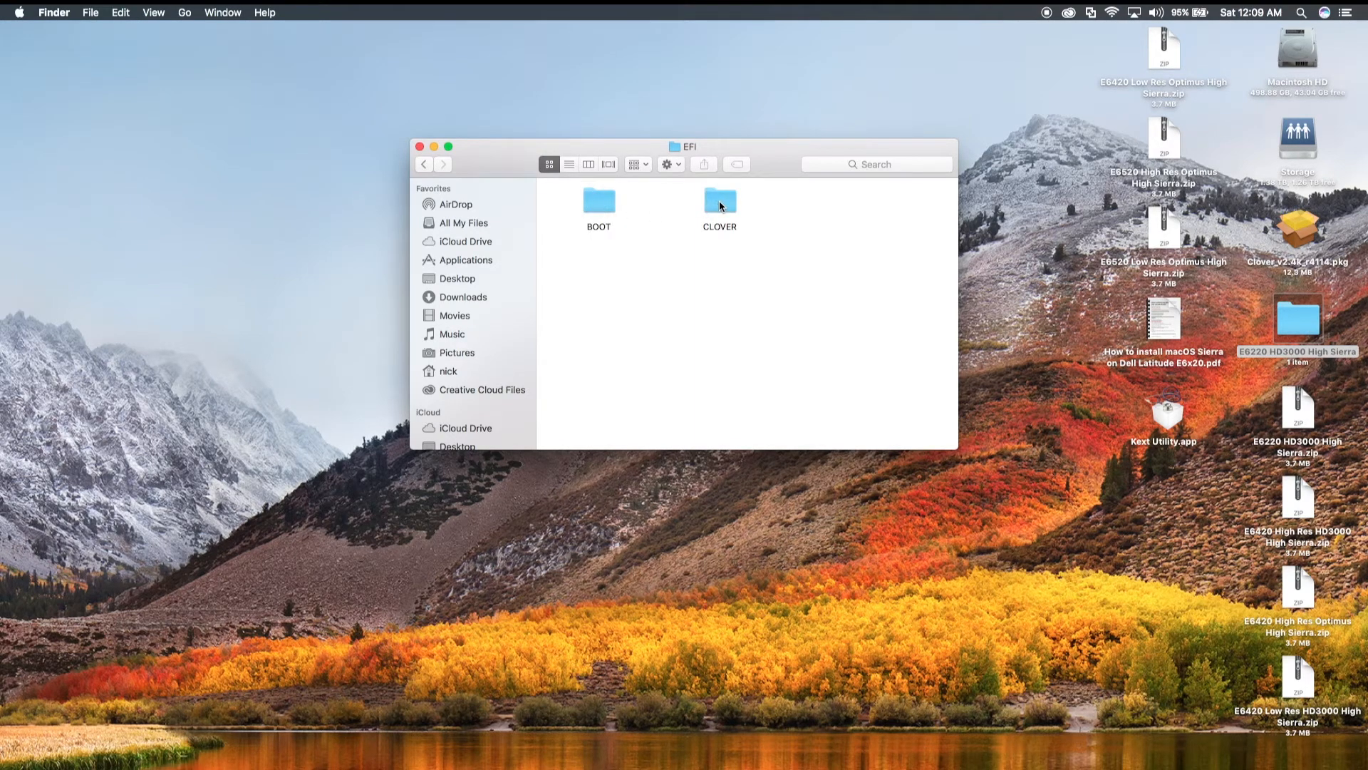
double_click(719, 201)
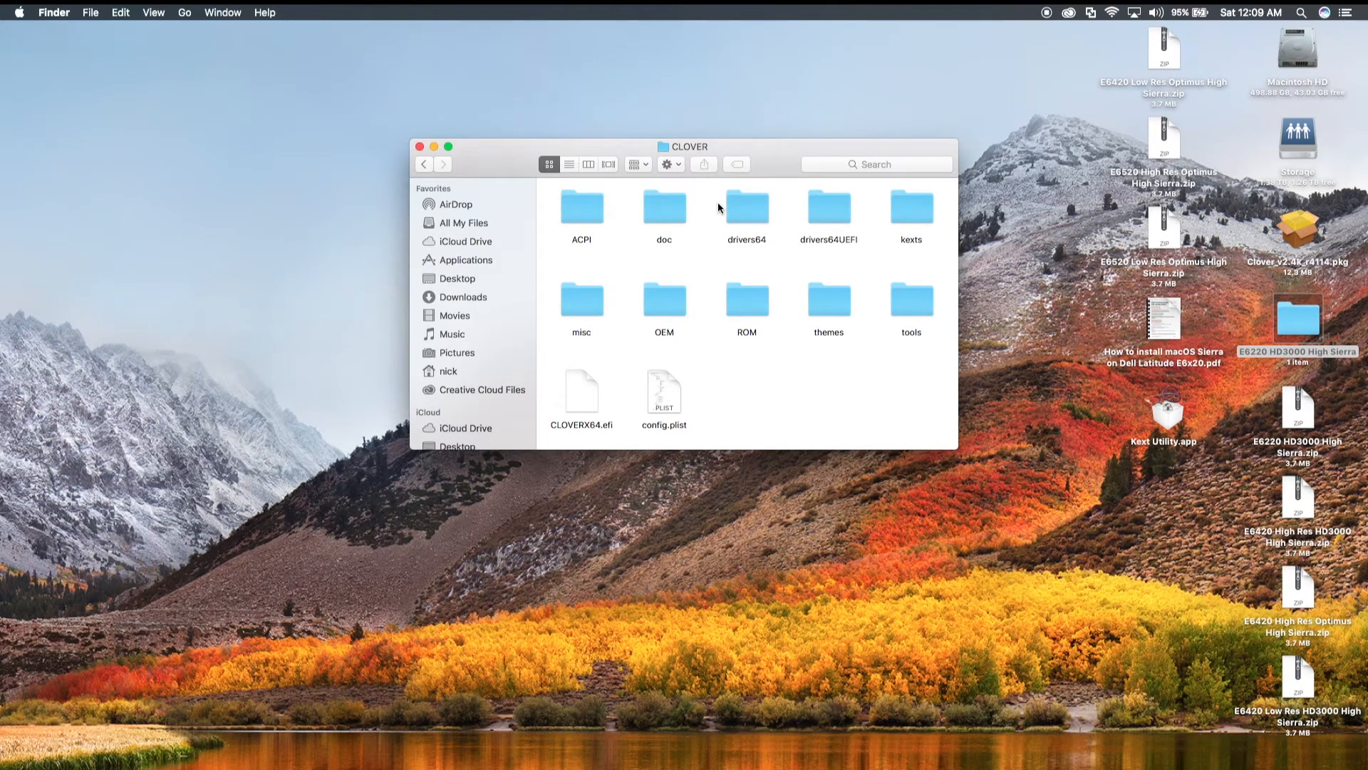
left_click(419, 145)
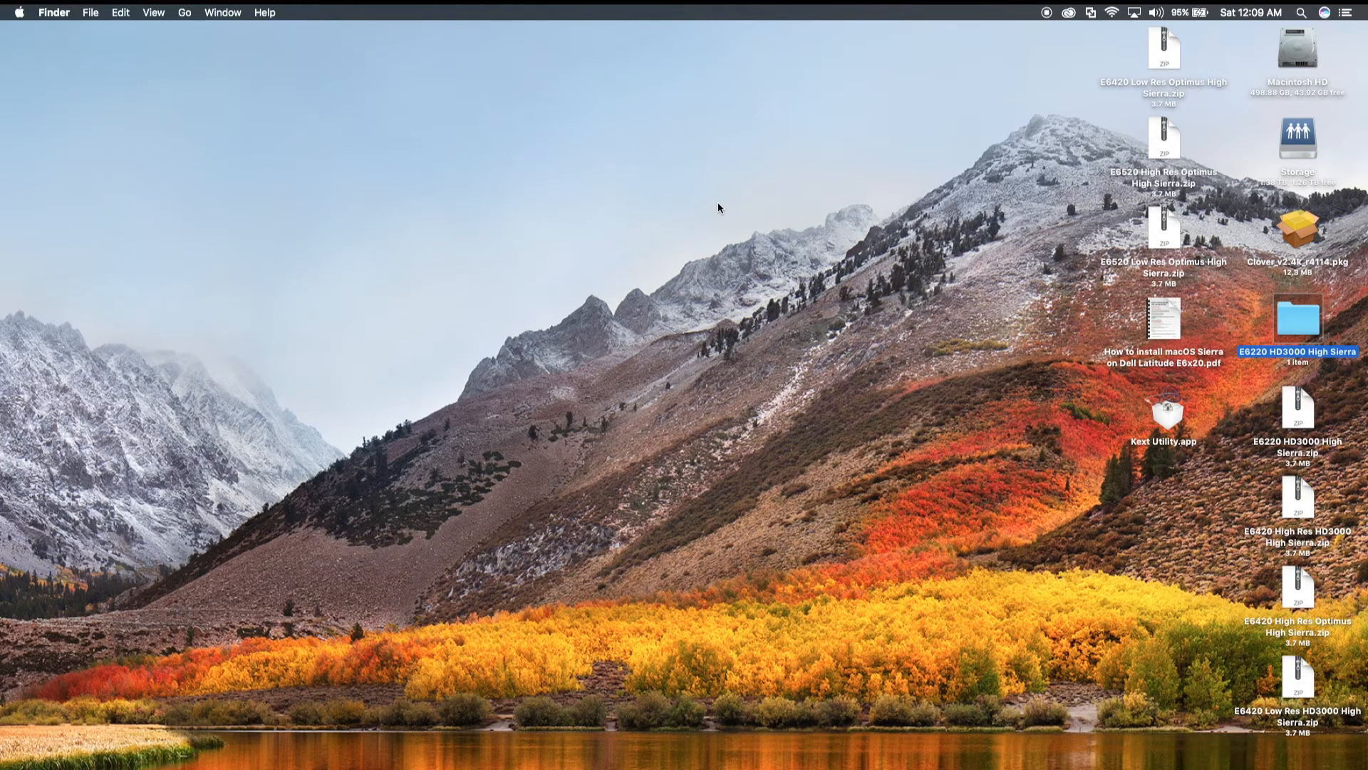
mouse_move(1063, 255)
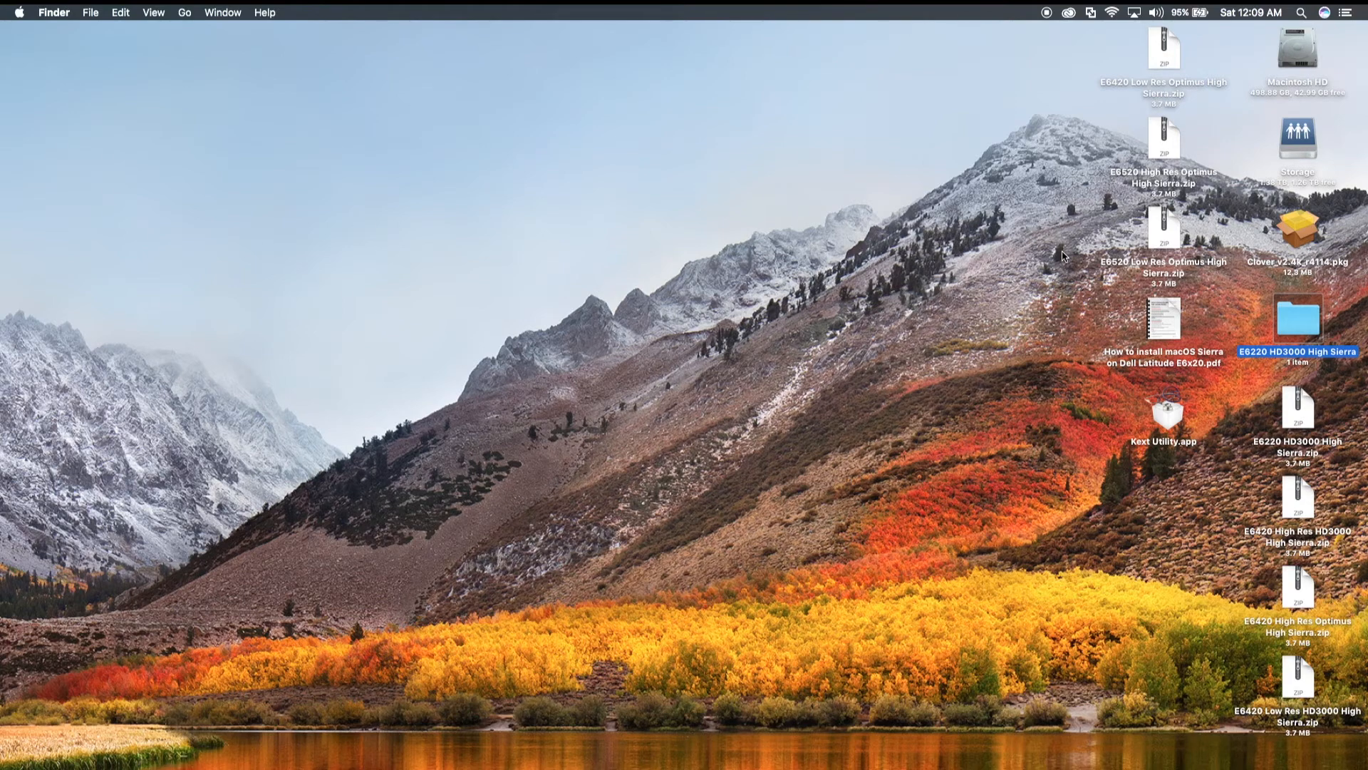
mouse_move(1285, 280)
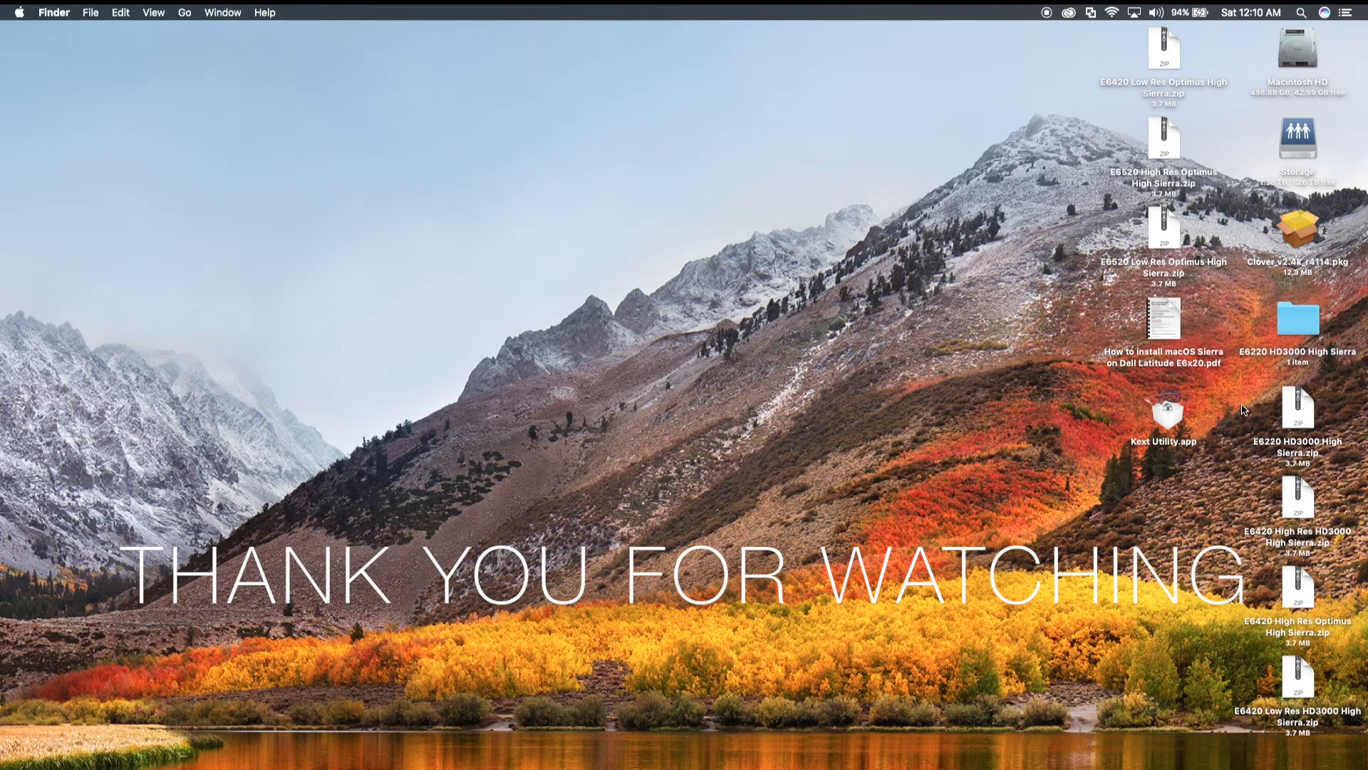
mouse_move(1050, 63)
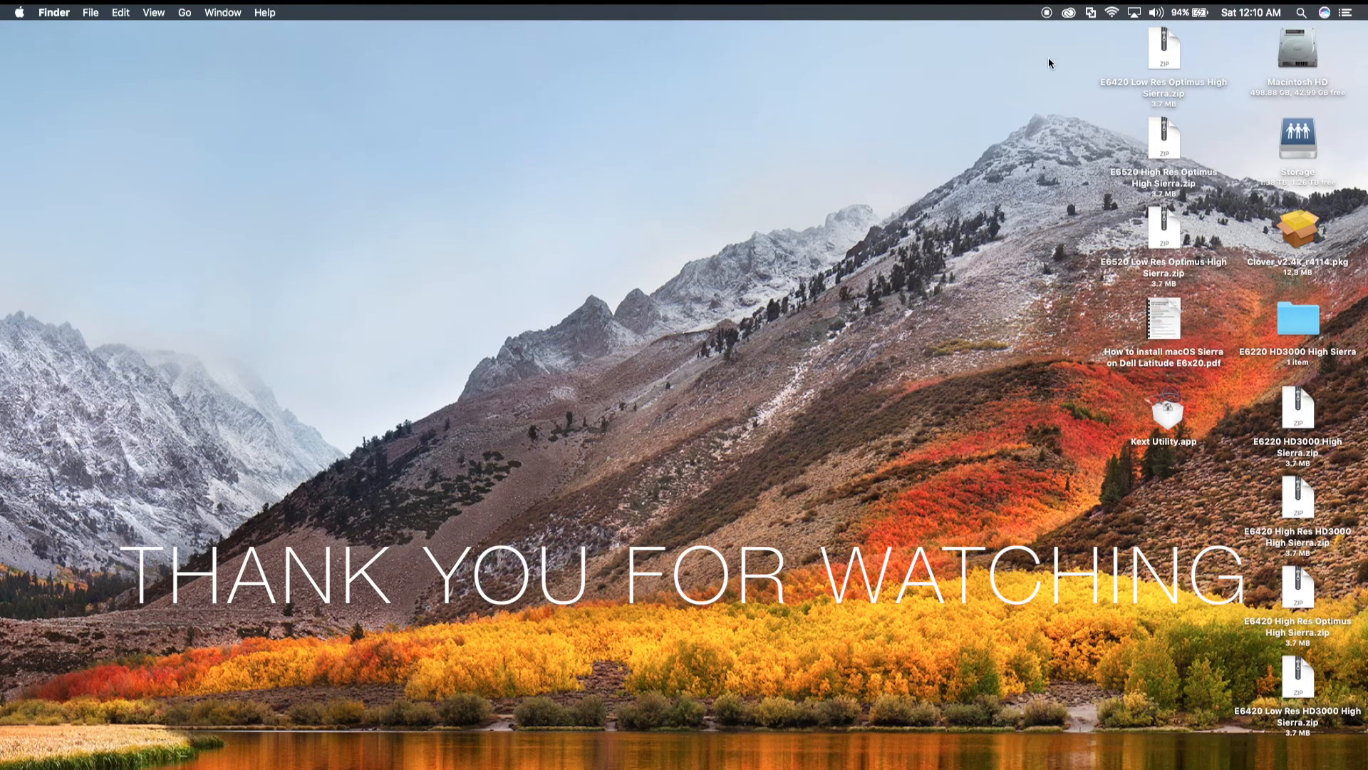
mouse_move(1047, 306)
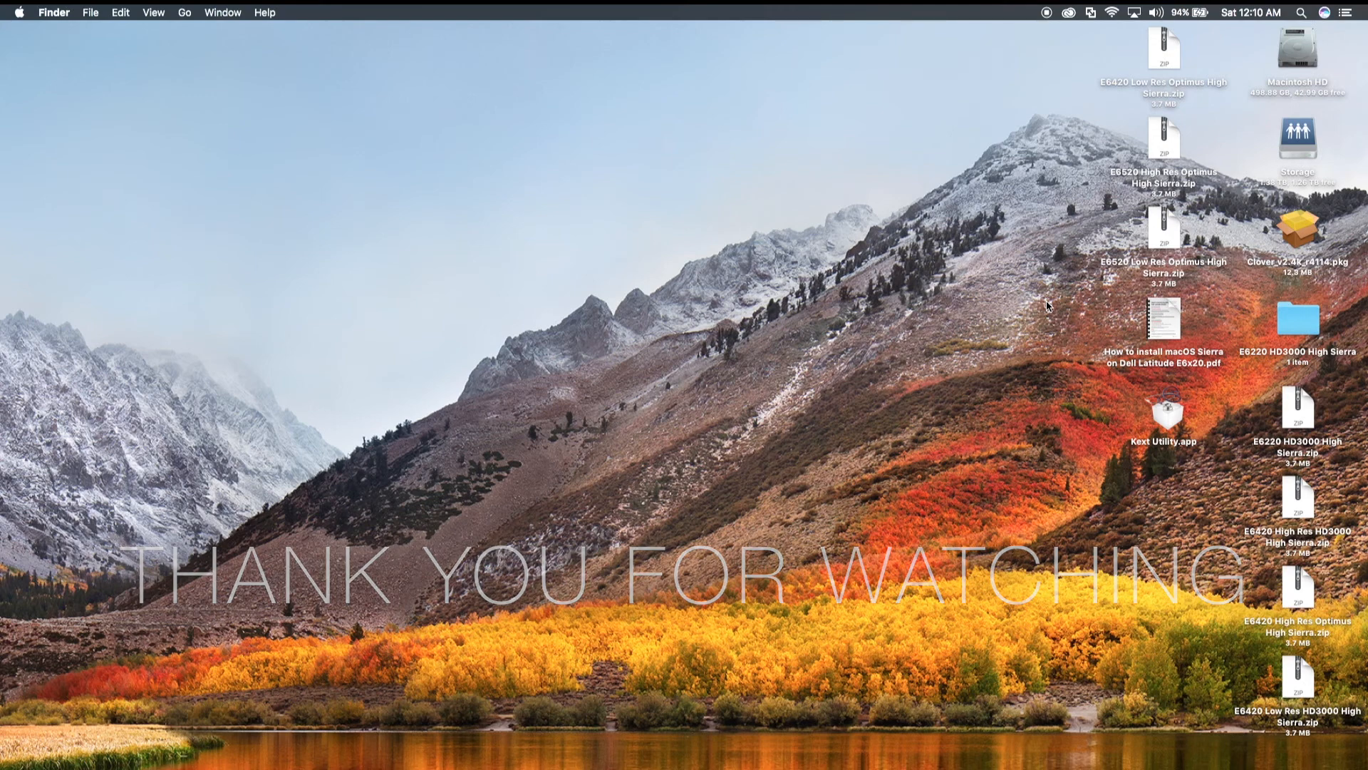
mouse_move(1039, 84)
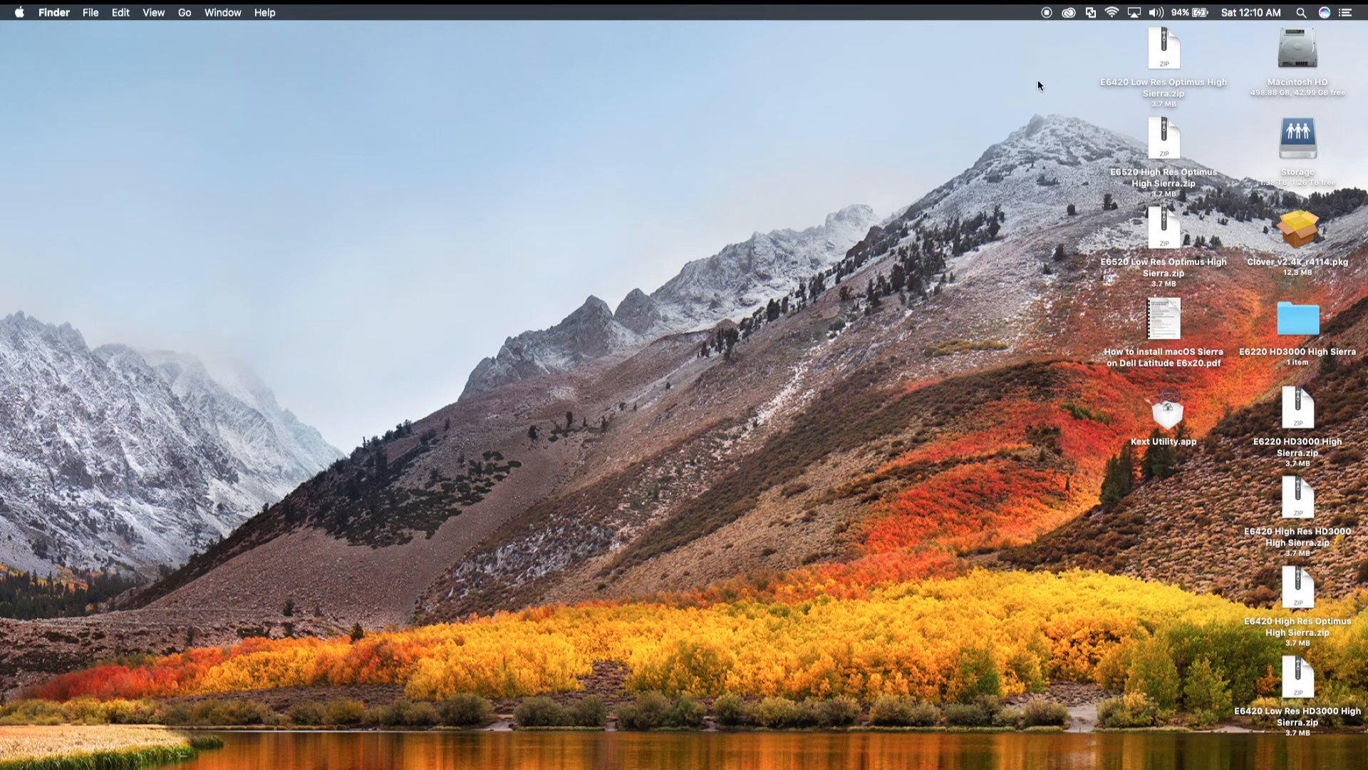